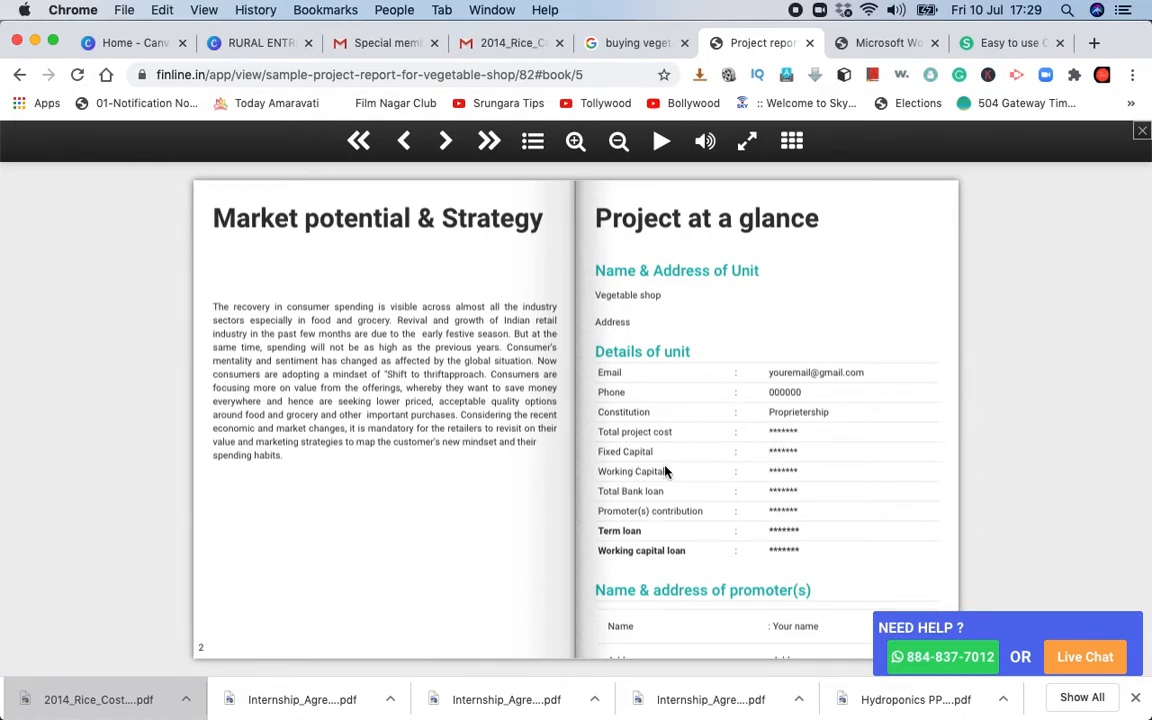
{"action": "mouse_move", "coordinate": [770, 483]}
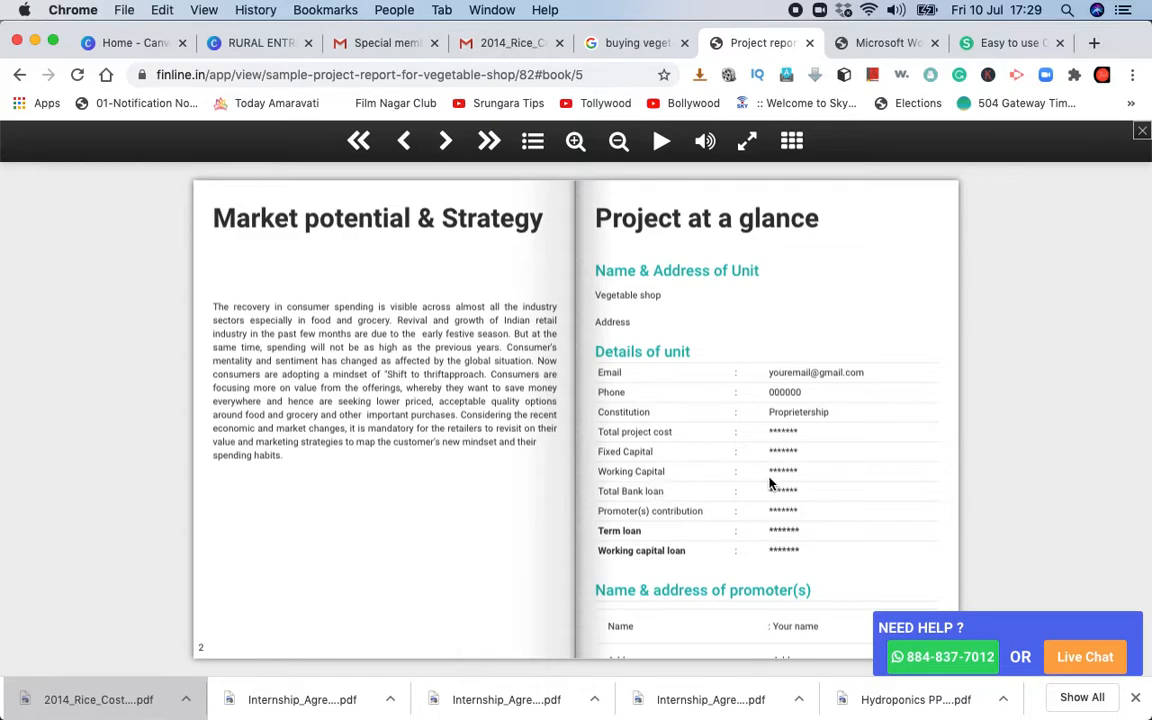
{"action": "mouse_move", "coordinate": [795, 497]}
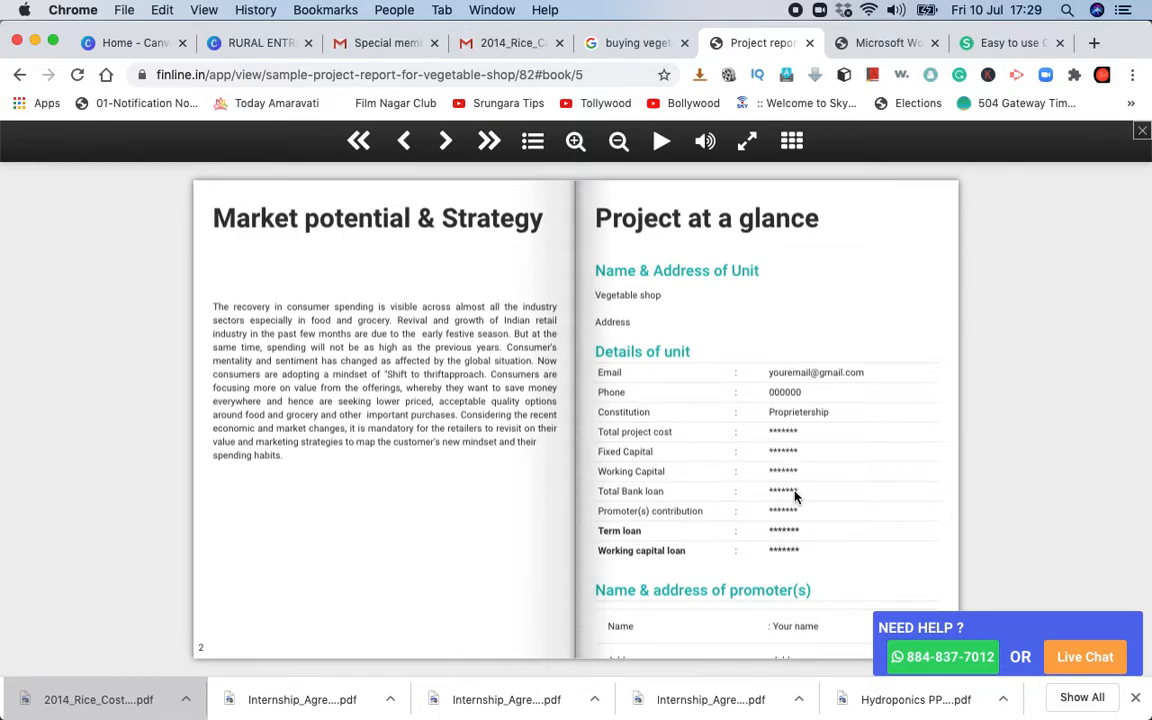
{"action": "mouse_move", "coordinate": [592, 525]}
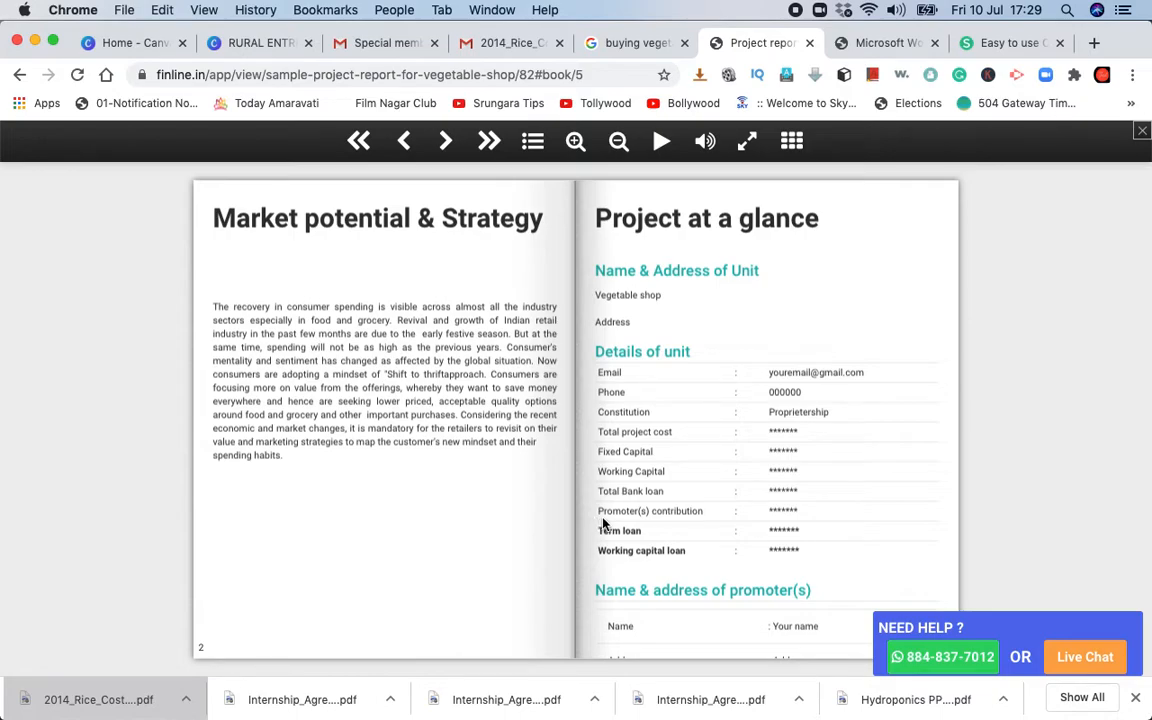
{"action": "mouse_move", "coordinate": [604, 527]}
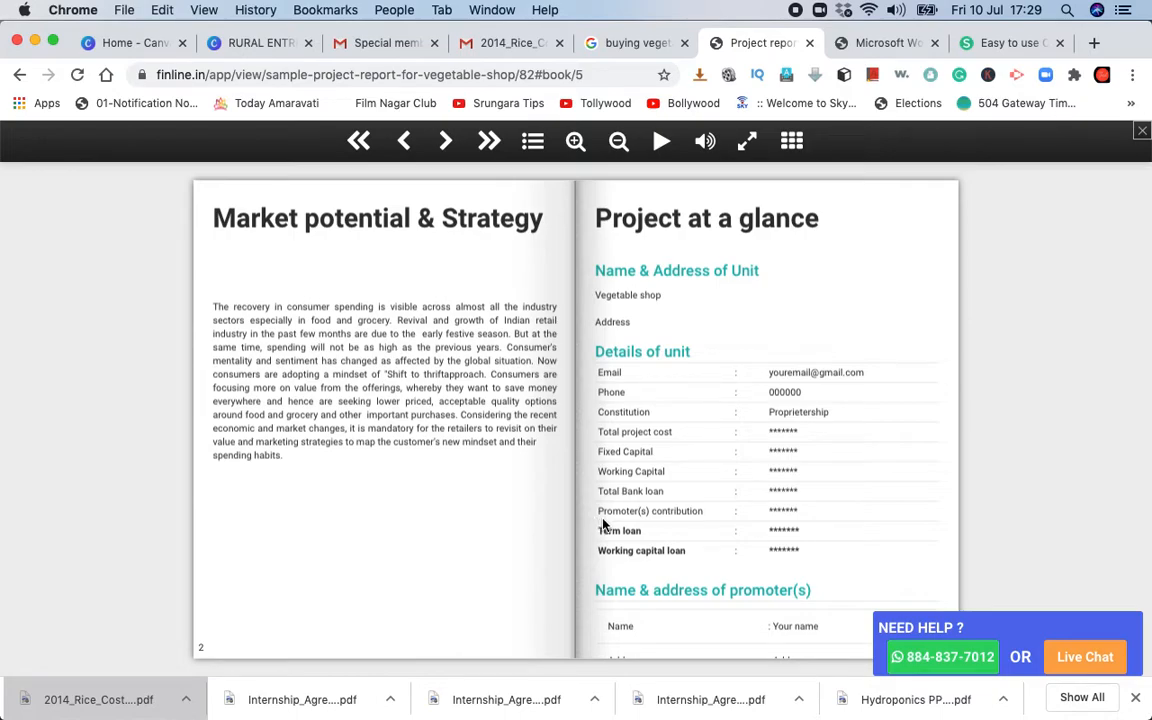
{"action": "mouse_move", "coordinate": [798, 528]}
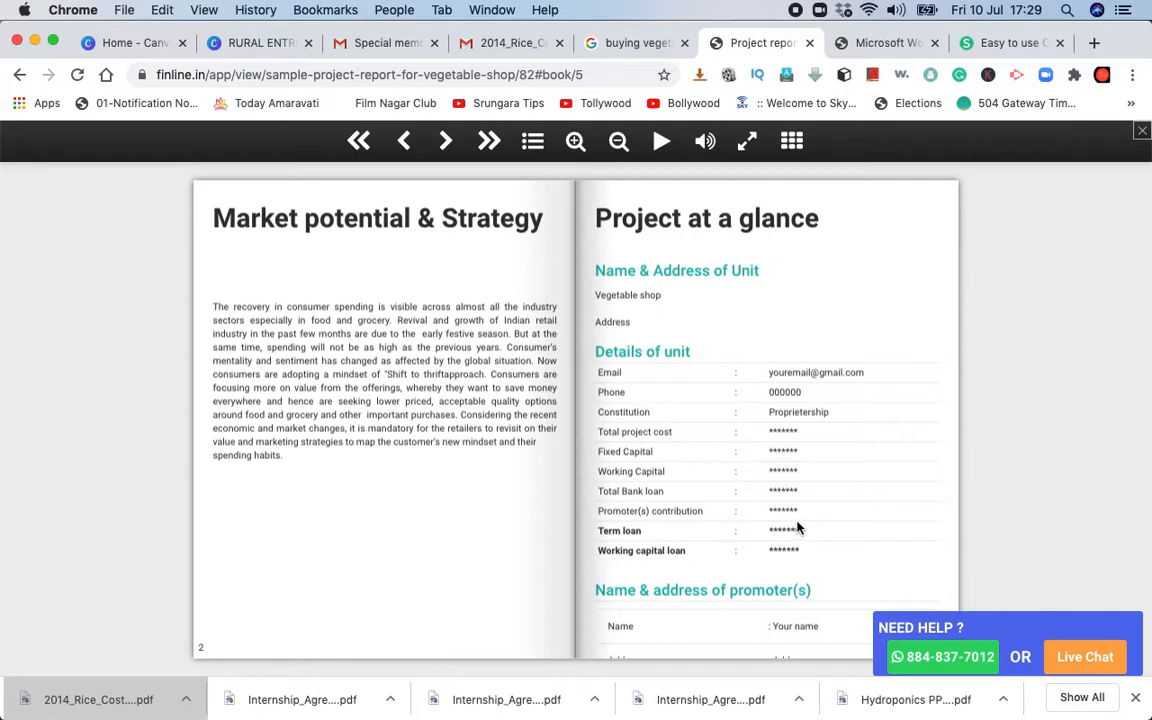
{"action": "mouse_move", "coordinate": [835, 535]}
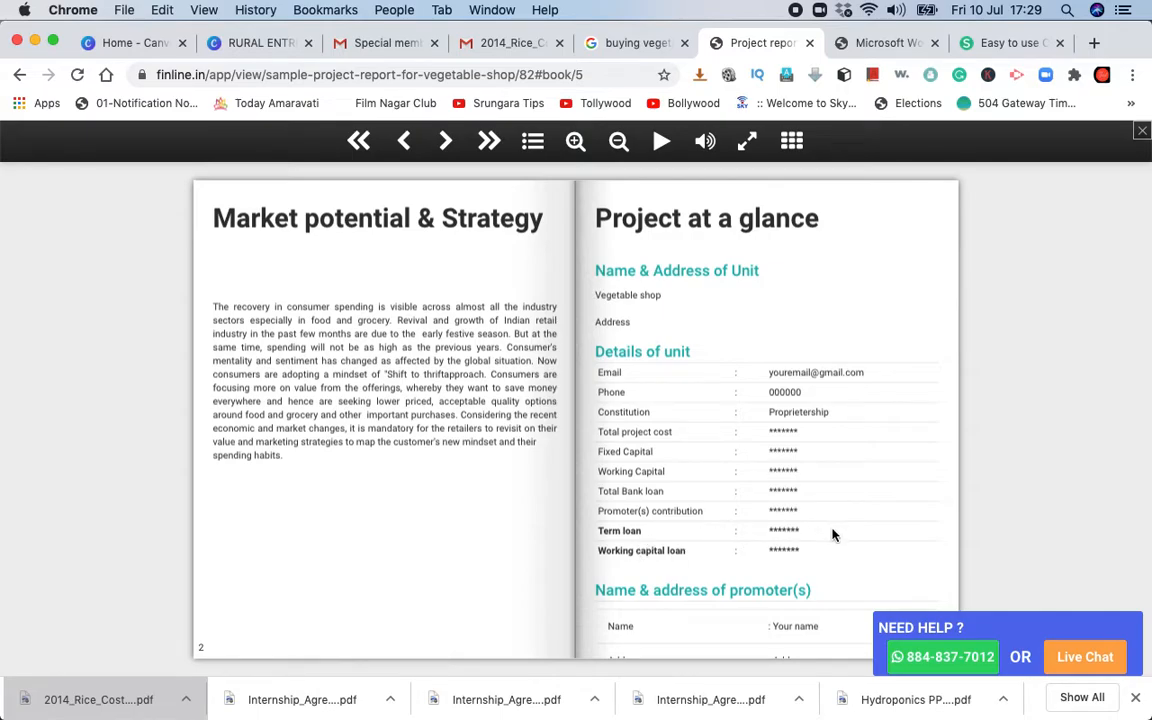
{"action": "mouse_move", "coordinate": [783, 557]}
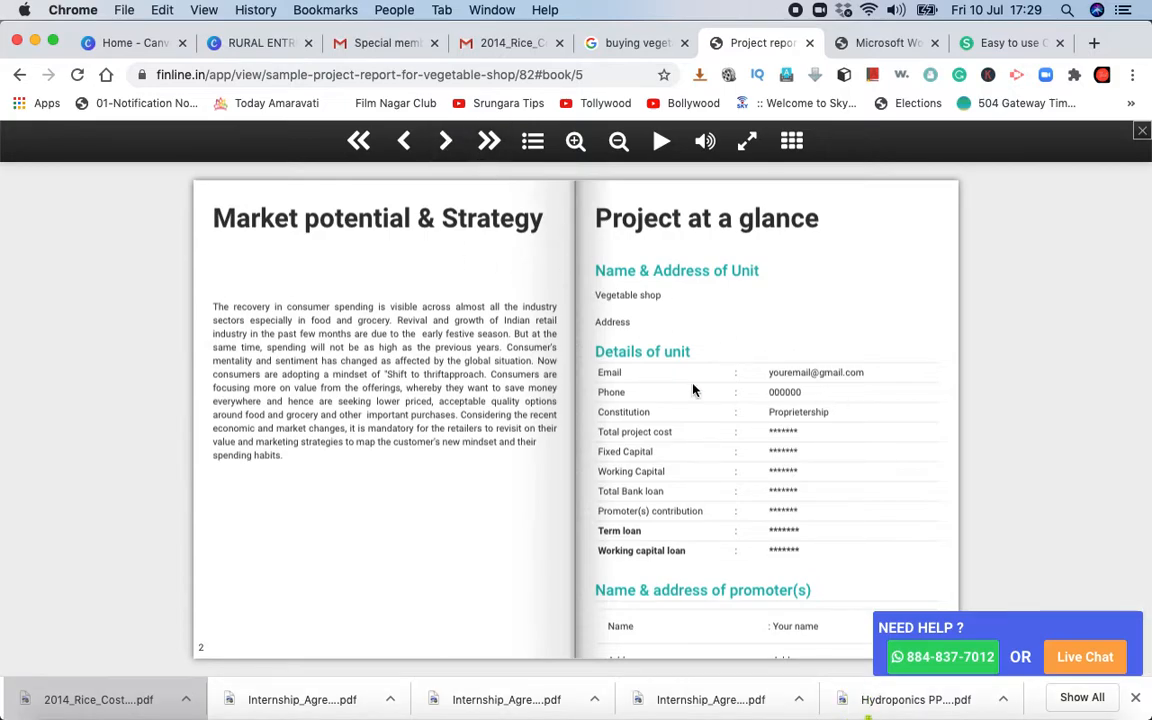
Step: Turn two pages forward past the feasibility graphs to the Project Cost table
{"action": "left_click", "coordinate": [445, 140]}
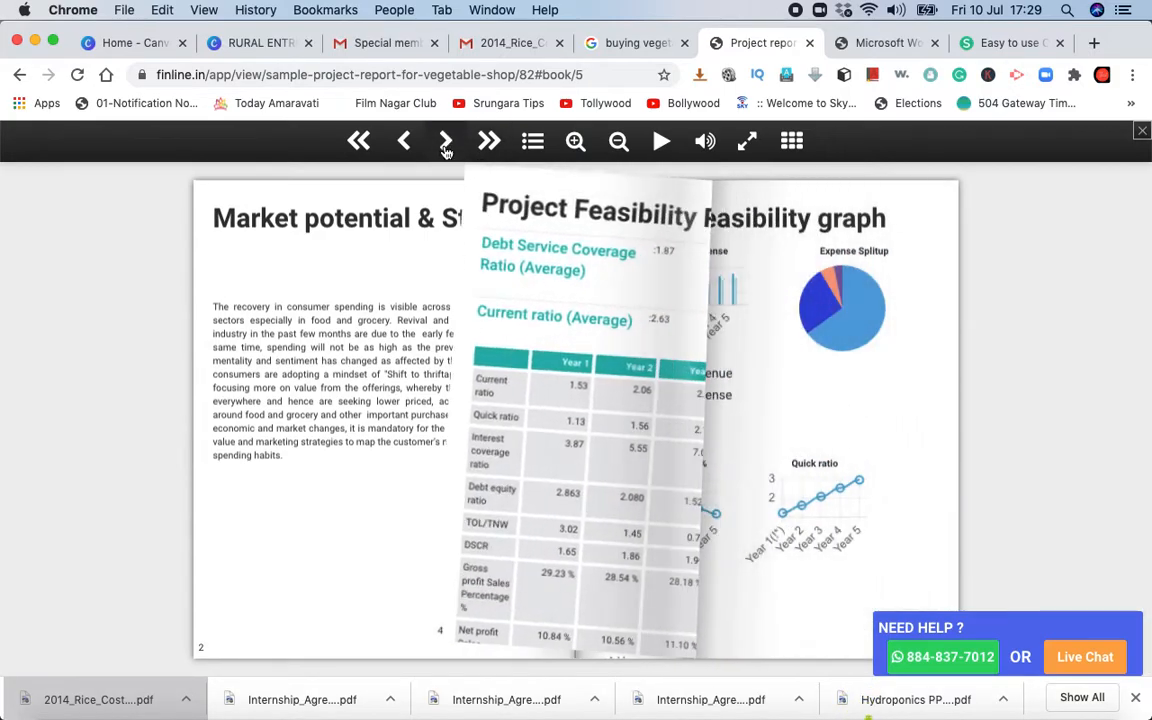
{"action": "left_click", "coordinate": [445, 140]}
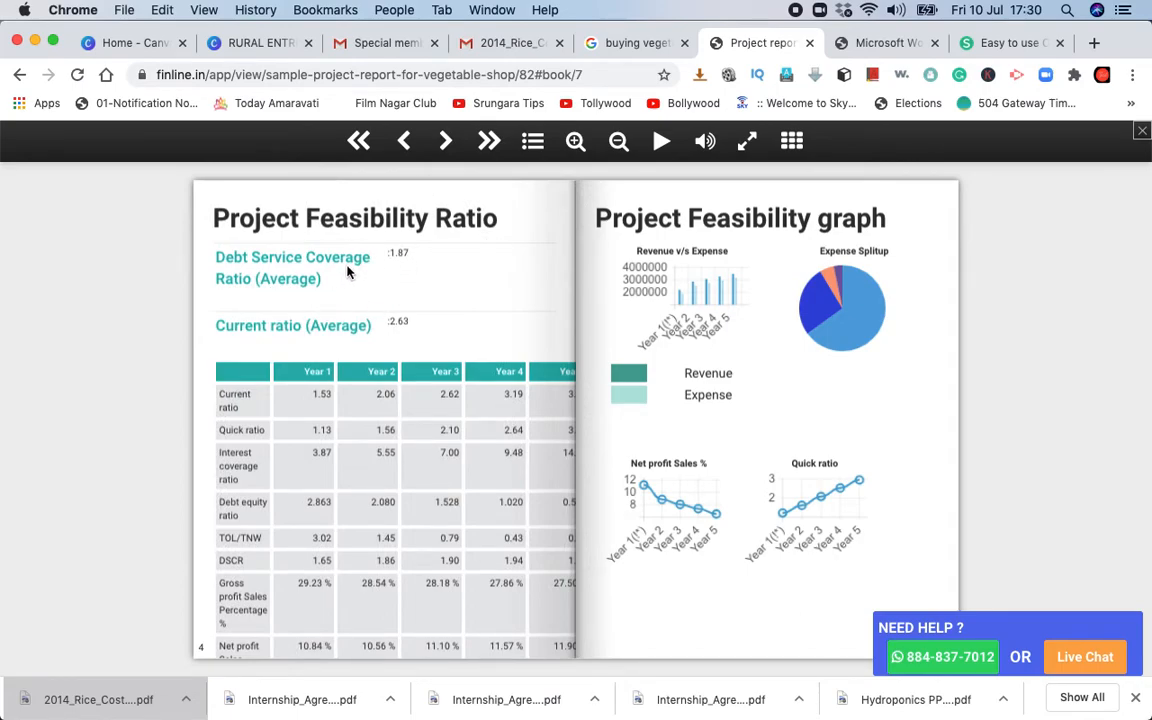
{"action": "mouse_move", "coordinate": [305, 285]}
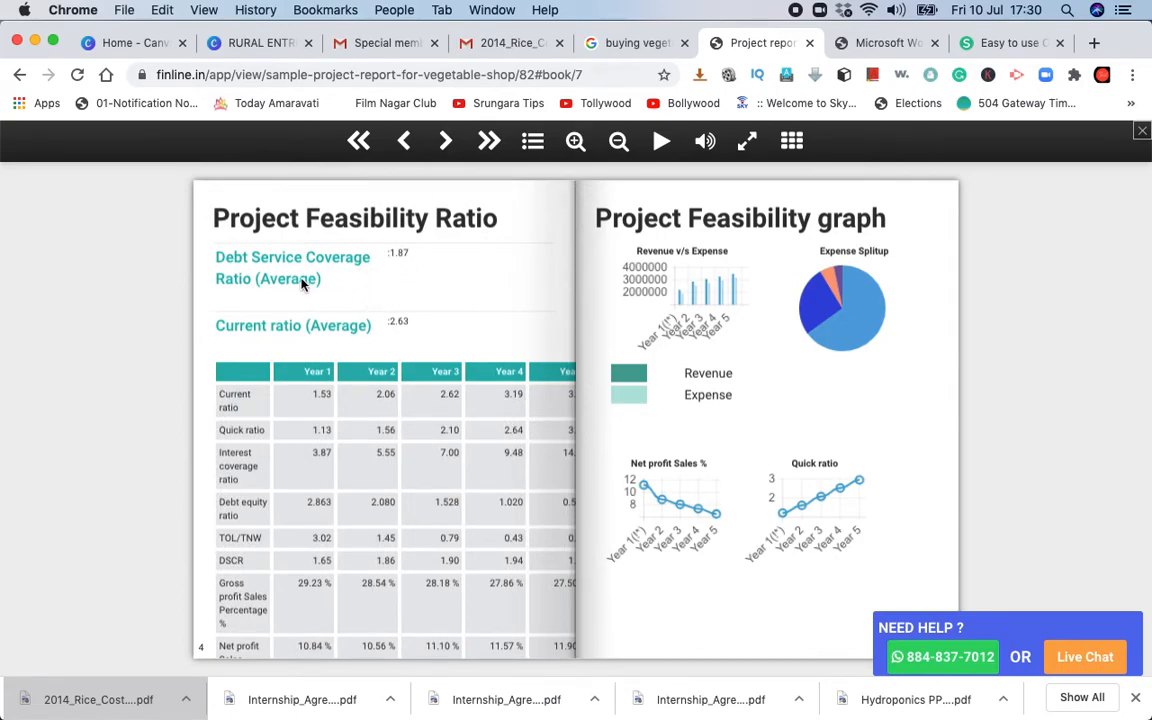
{"action": "mouse_move", "coordinate": [367, 335]}
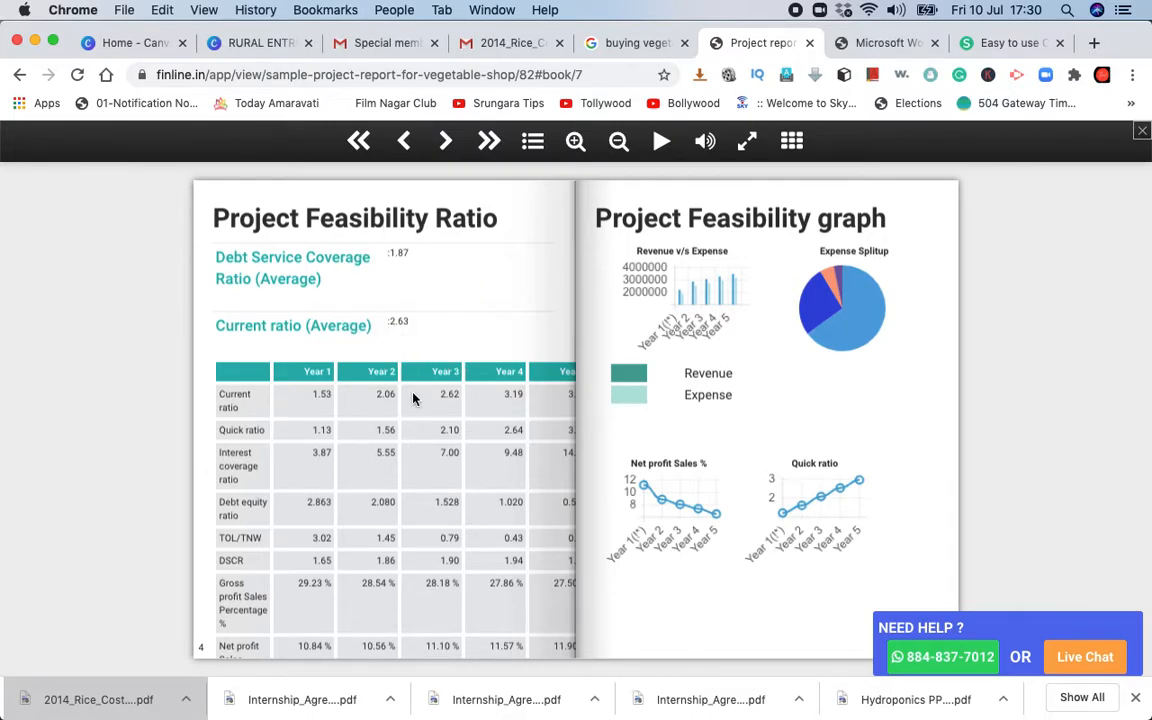
{"action": "mouse_move", "coordinate": [443, 458]}
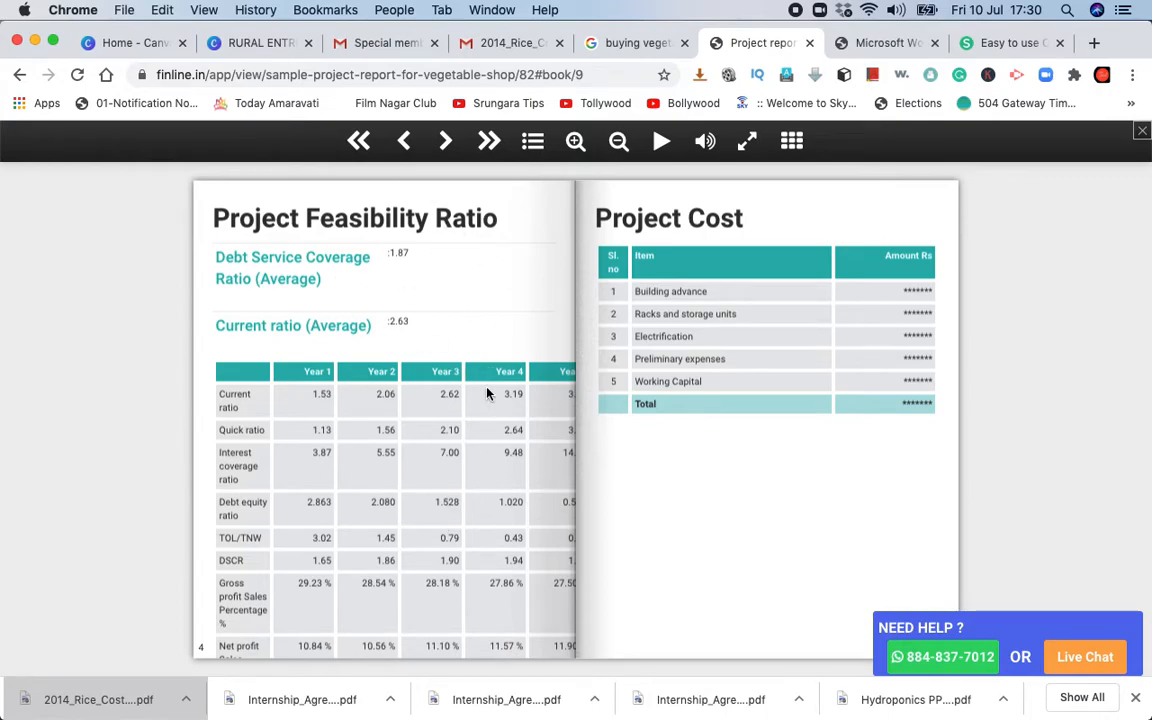
{"action": "mouse_move", "coordinate": [730, 188]}
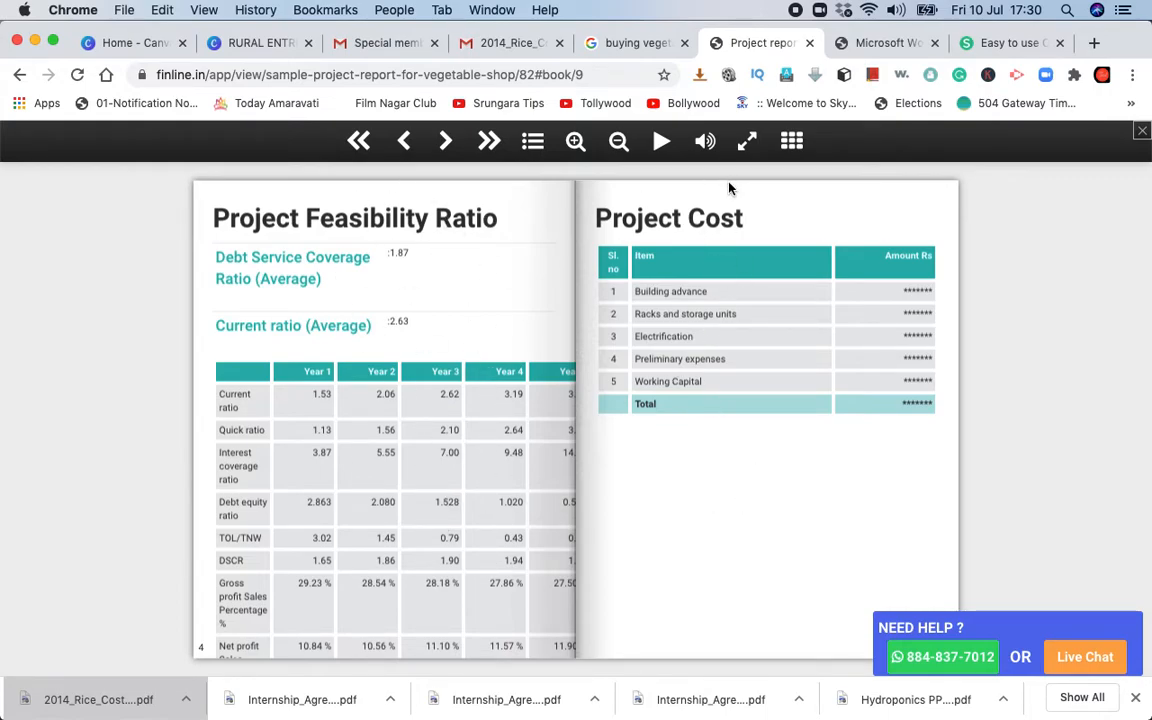
{"action": "mouse_move", "coordinate": [693, 336]}
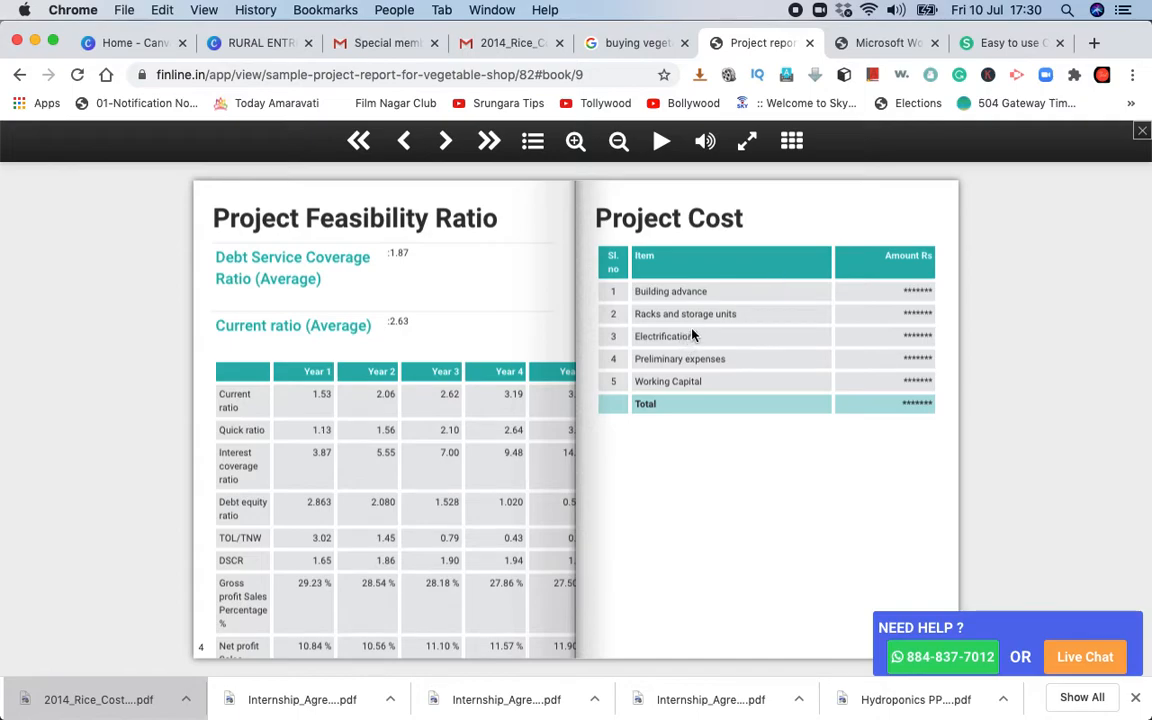
{"action": "mouse_move", "coordinate": [724, 348]}
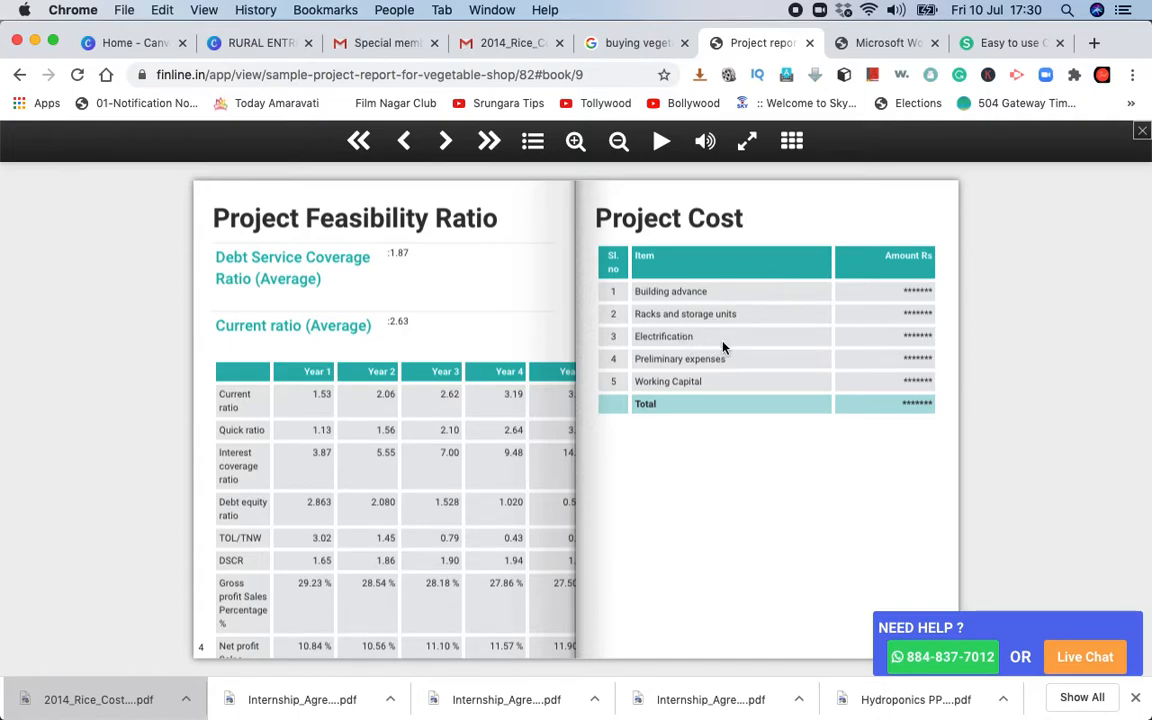
{"action": "mouse_move", "coordinate": [843, 362]}
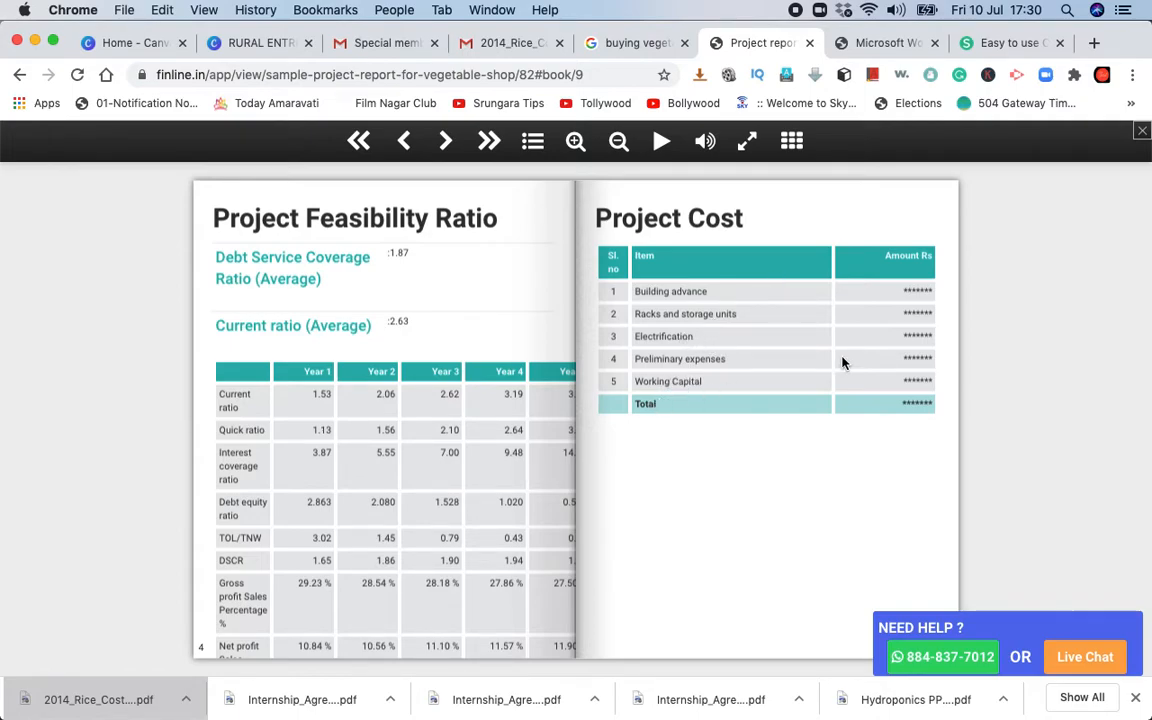
Step: Advance three spreads from Working Capital Computation toward Total Yearly Expense and Application of Fund
{"action": "left_click", "coordinate": [445, 140]}
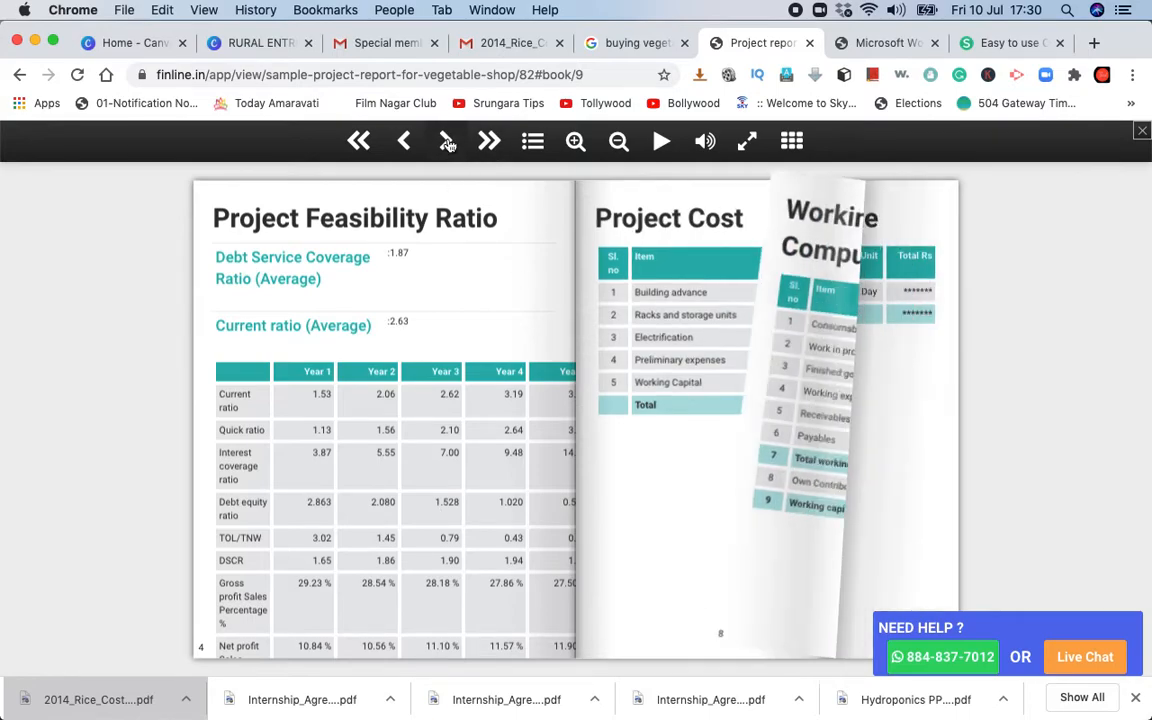
{"action": "left_click", "coordinate": [445, 140]}
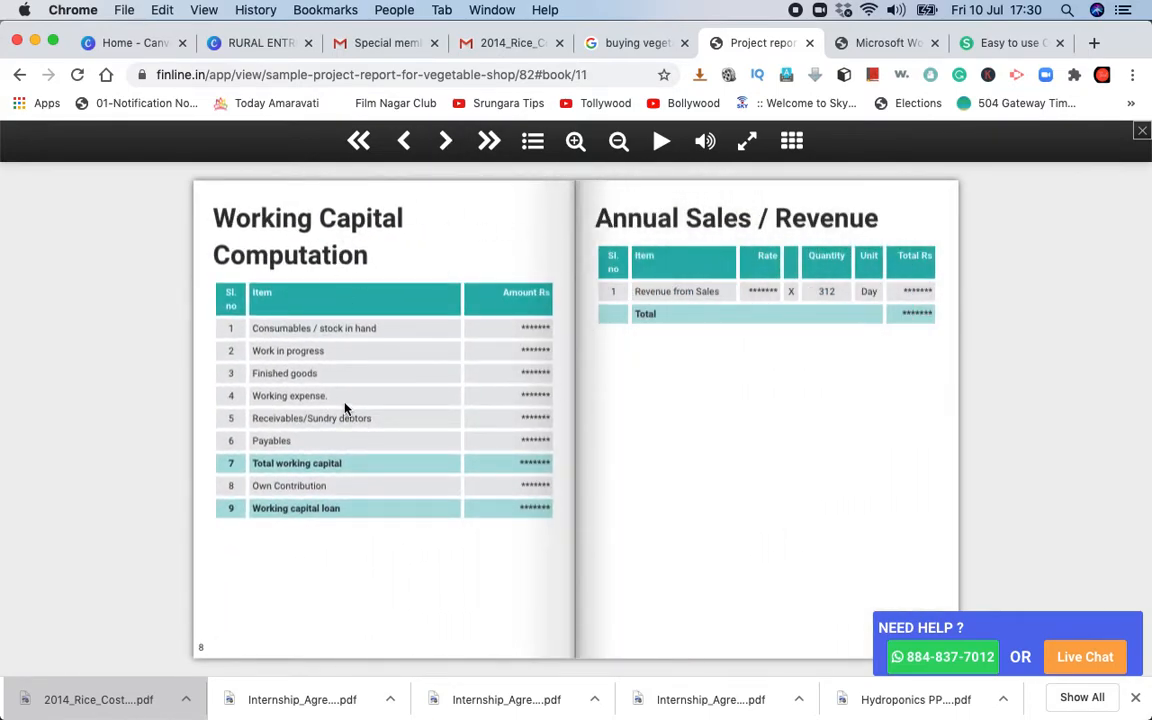
{"action": "mouse_move", "coordinate": [366, 346]}
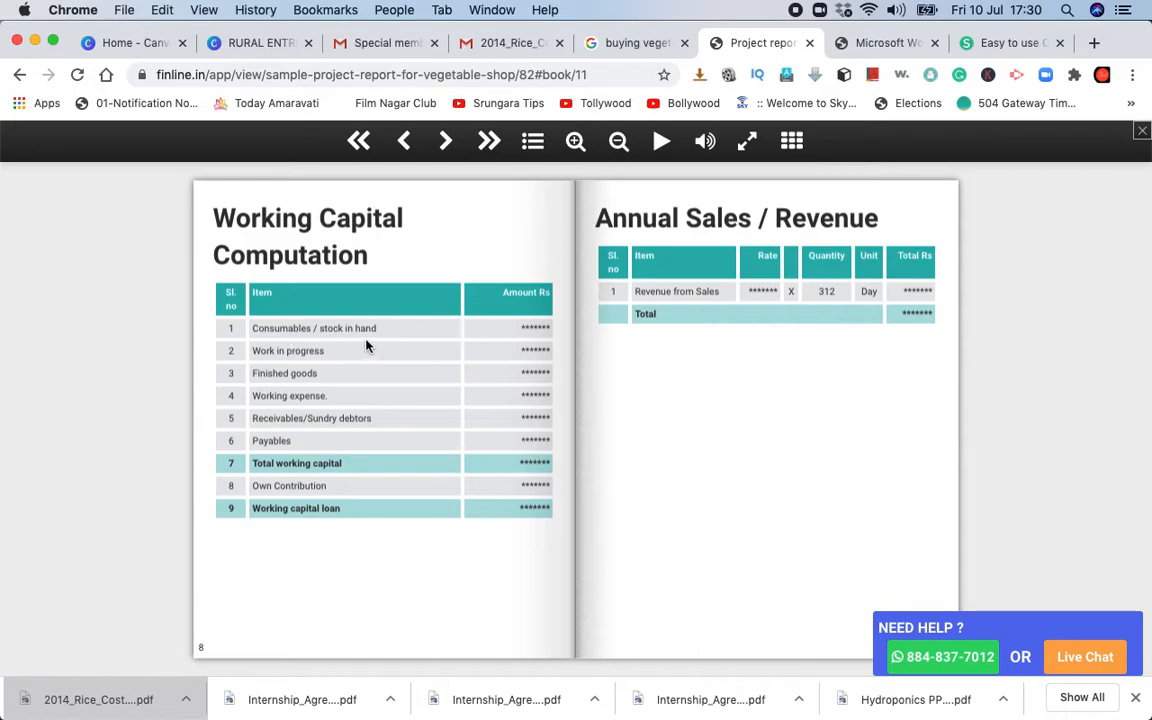
{"action": "mouse_move", "coordinate": [342, 368]}
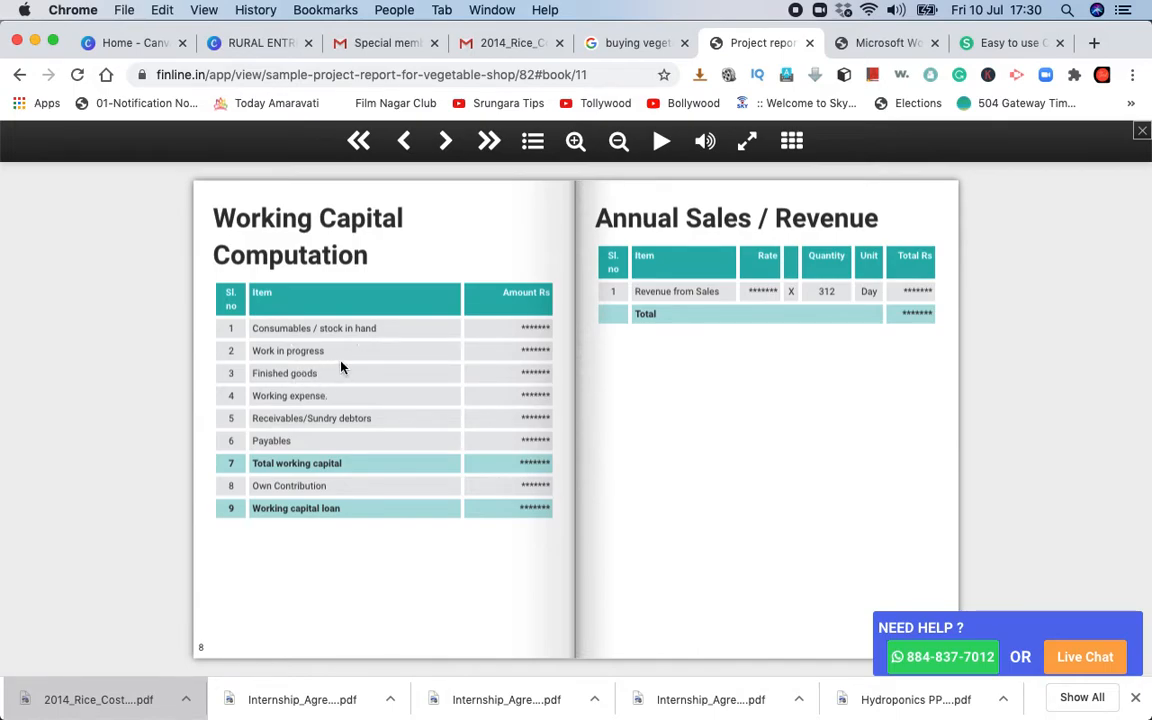
{"action": "mouse_move", "coordinate": [308, 383]}
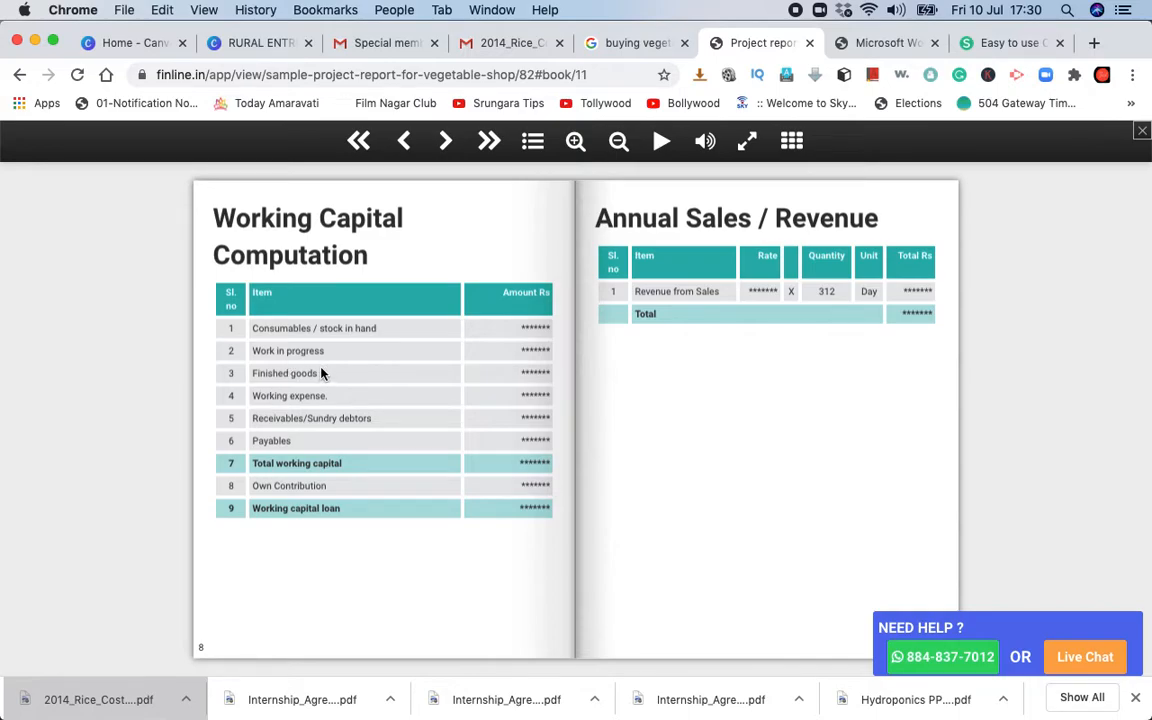
{"action": "mouse_move", "coordinate": [343, 408]}
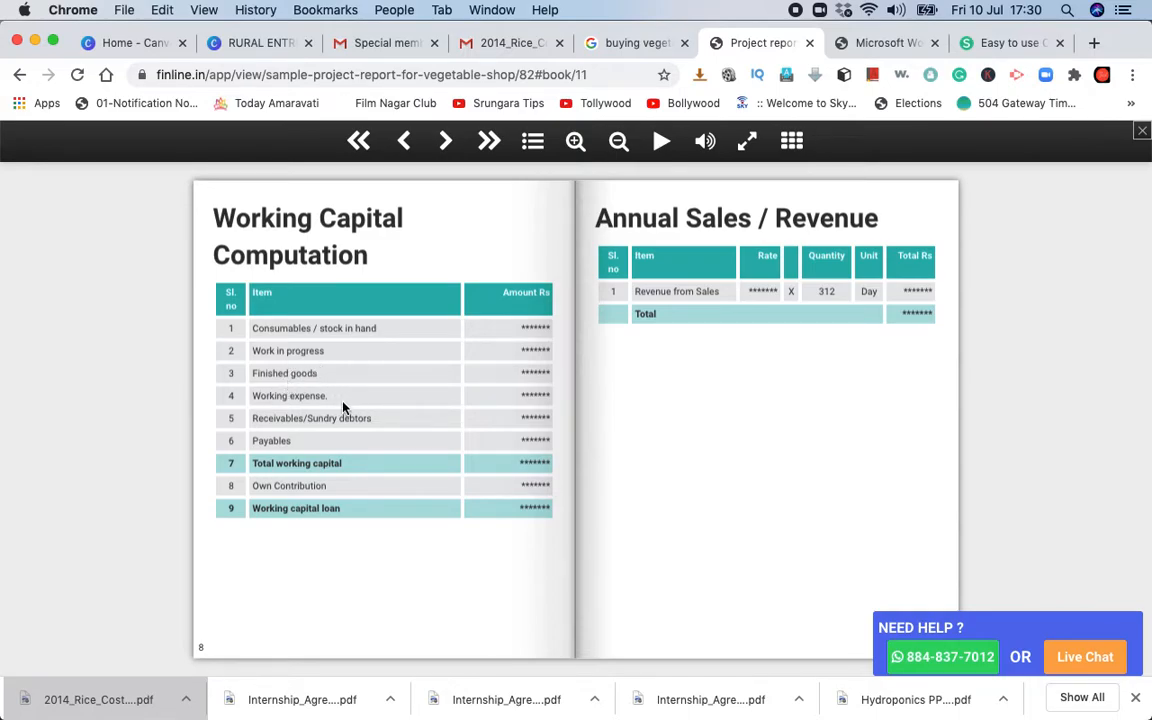
{"action": "mouse_move", "coordinate": [315, 410]}
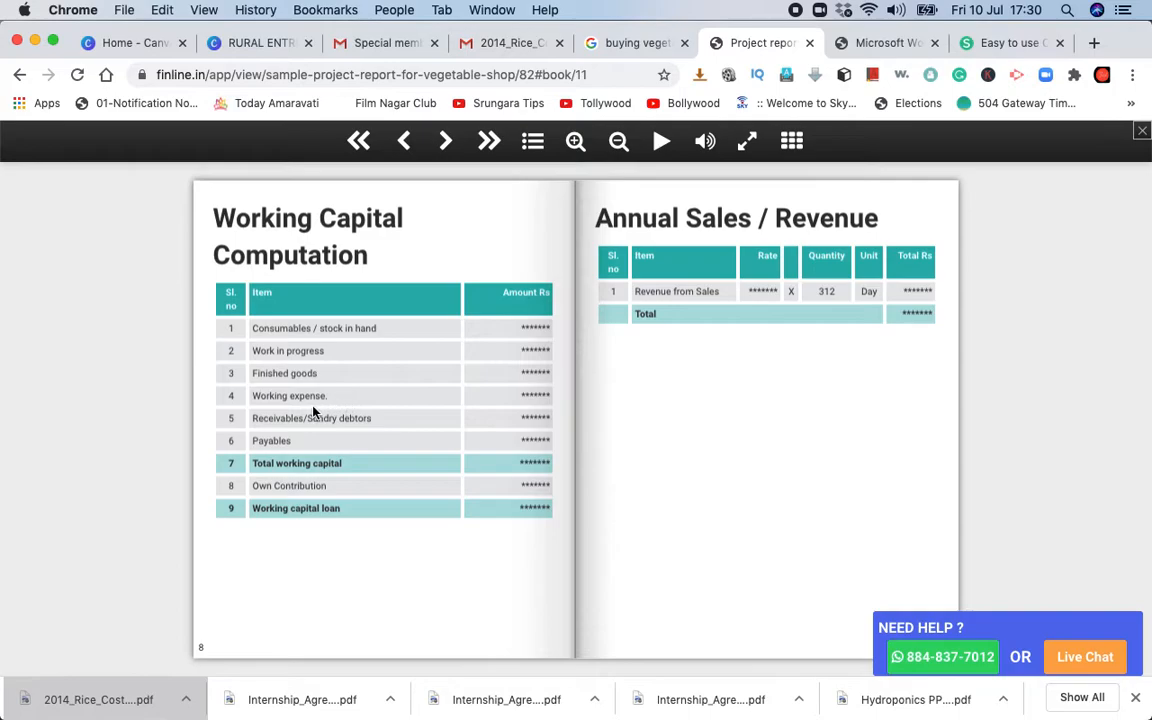
{"action": "mouse_move", "coordinate": [378, 419]}
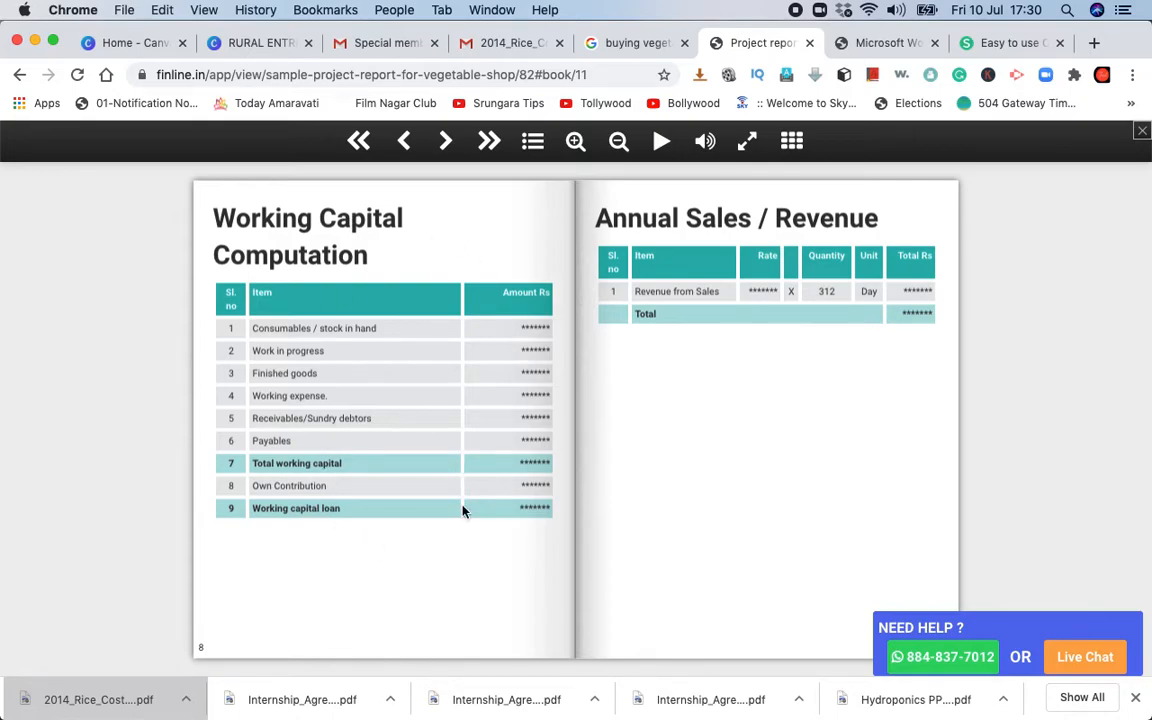
{"action": "mouse_move", "coordinate": [377, 335]}
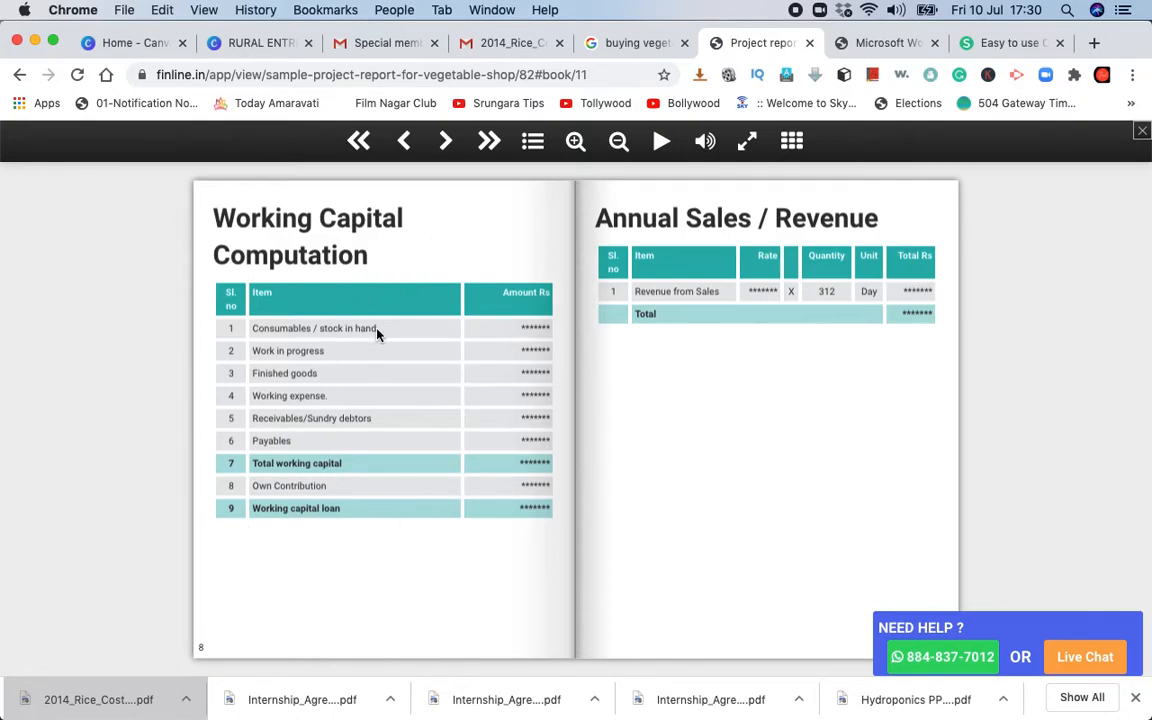
{"action": "mouse_move", "coordinate": [565, 236]}
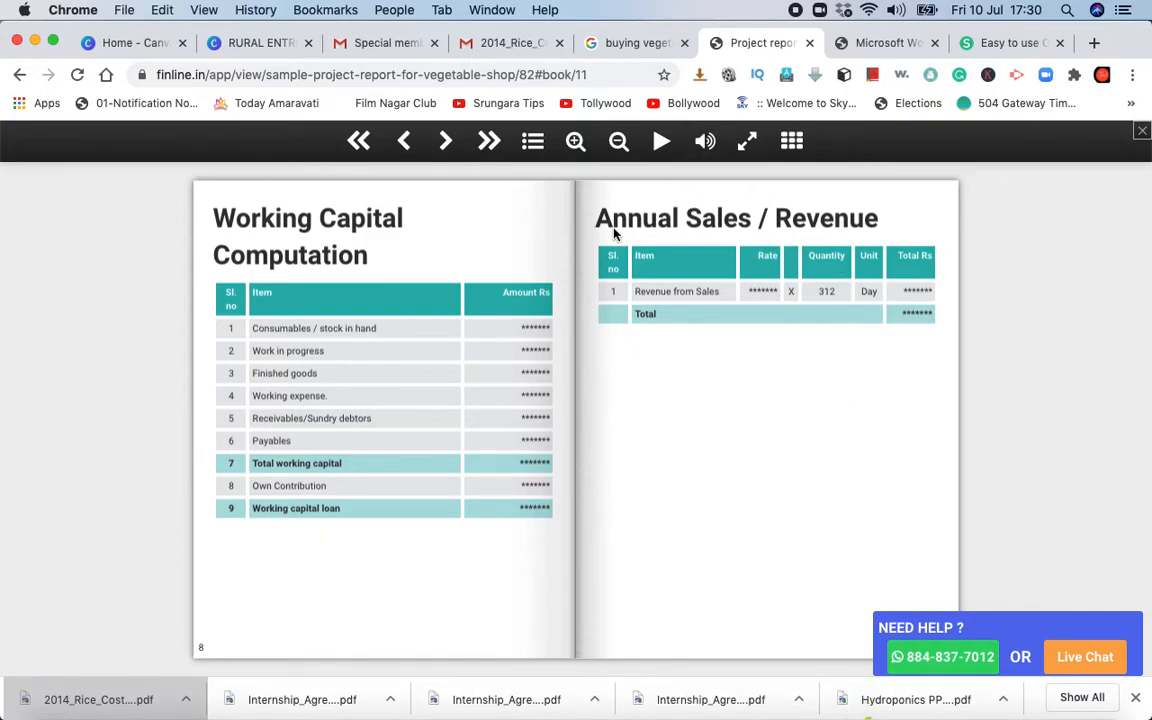
{"action": "left_click", "coordinate": [445, 140]}
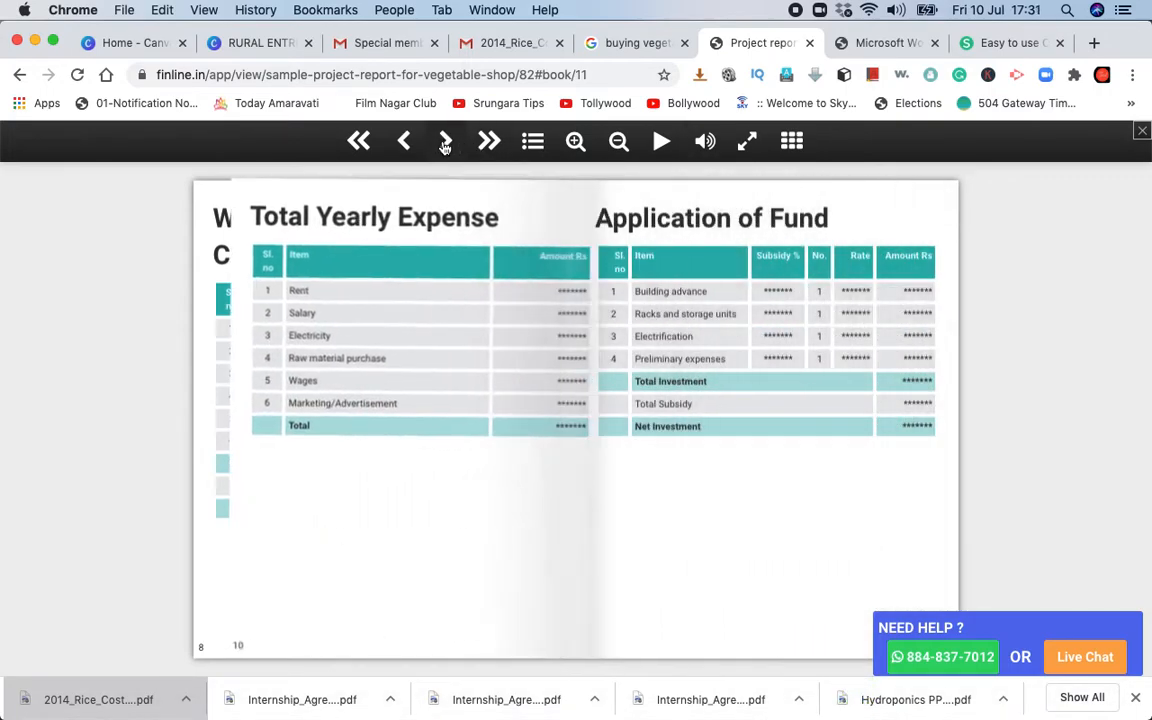
Step: Turn two more pages past Total Yearly Expense toward the Means of Finance spread
{"action": "left_click", "coordinate": [445, 140]}
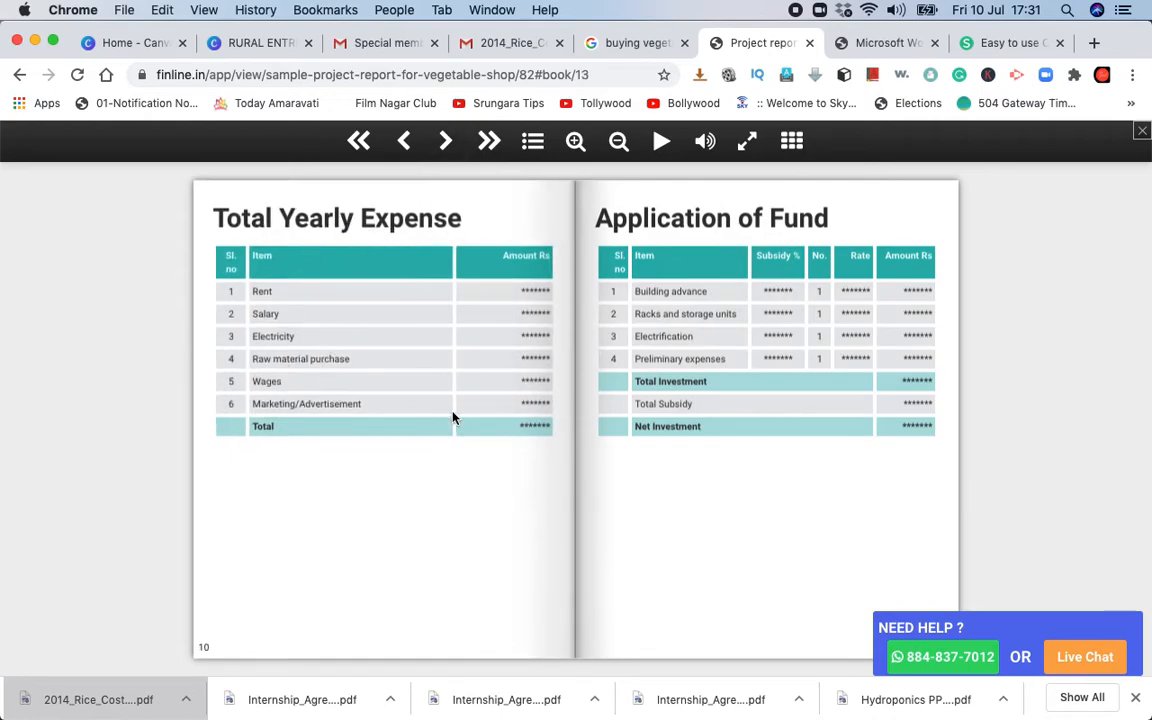
{"action": "mouse_move", "coordinate": [727, 410]}
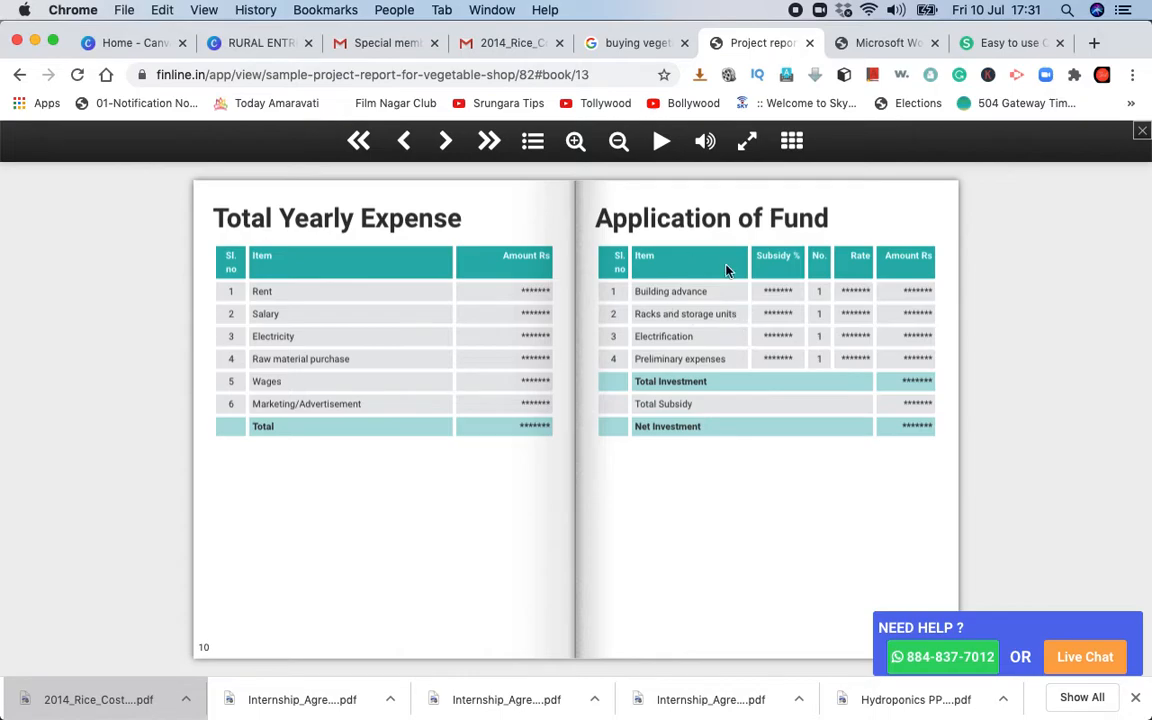
{"action": "left_click", "coordinate": [445, 140]}
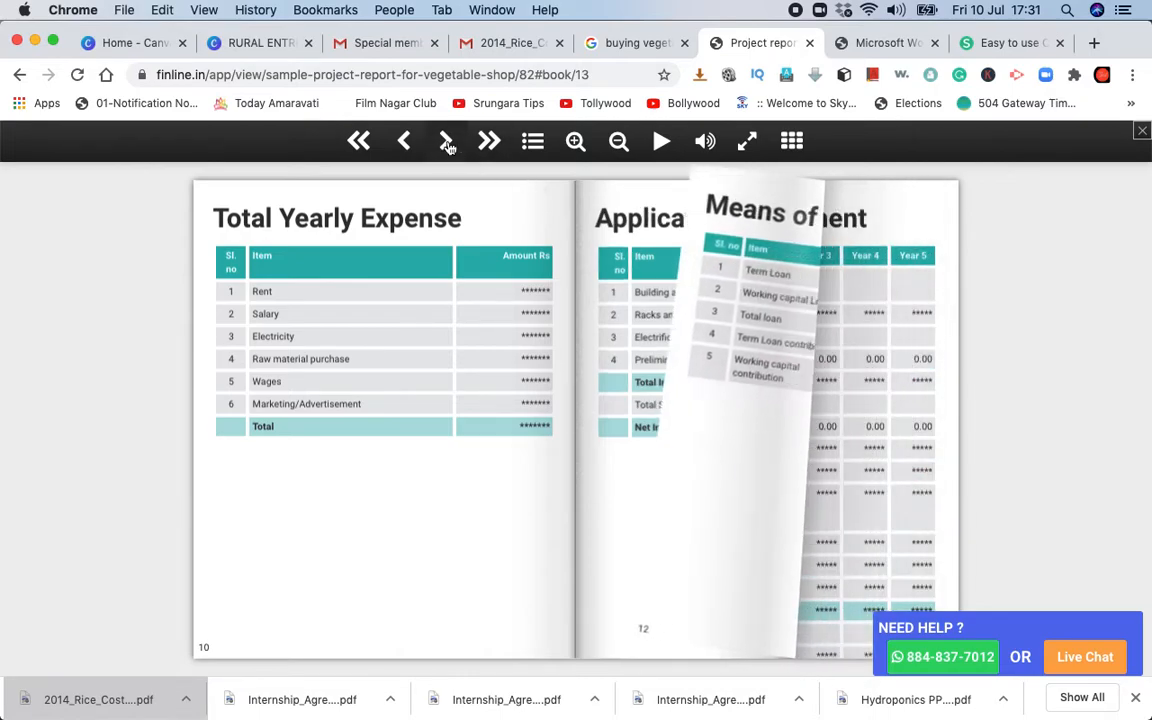
{"action": "left_click", "coordinate": [445, 140]}
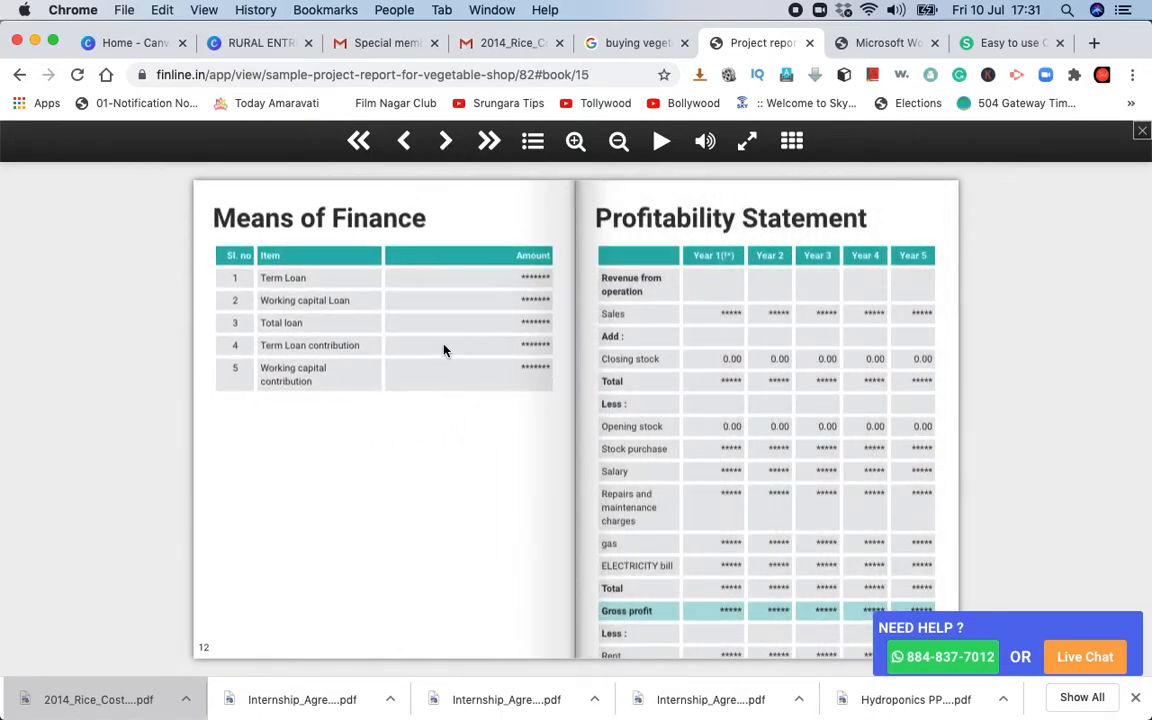
{"action": "mouse_move", "coordinate": [446, 318]}
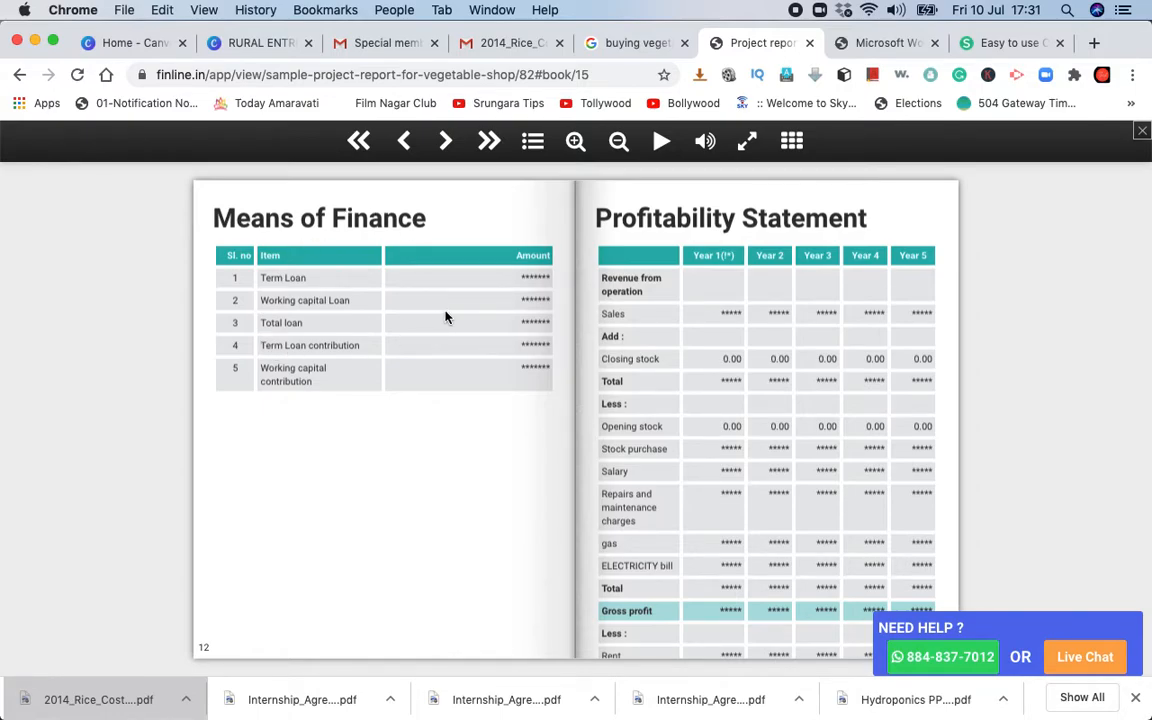
{"action": "mouse_move", "coordinate": [472, 324]}
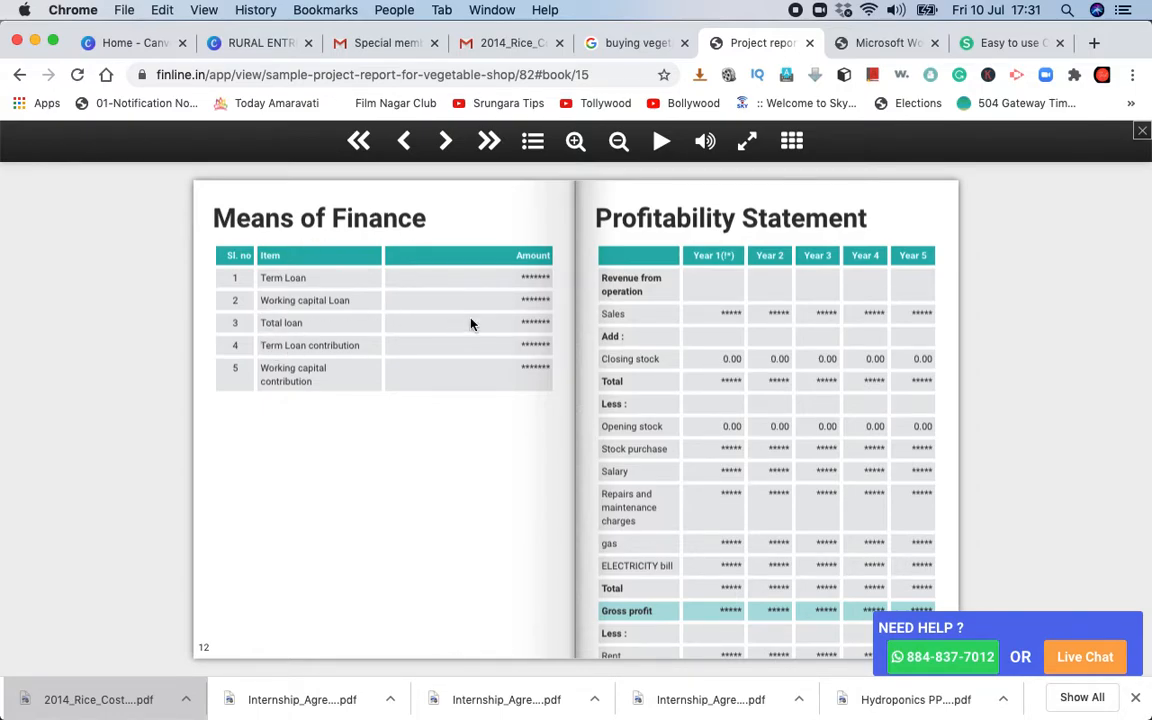
{"action": "mouse_move", "coordinate": [550, 347]}
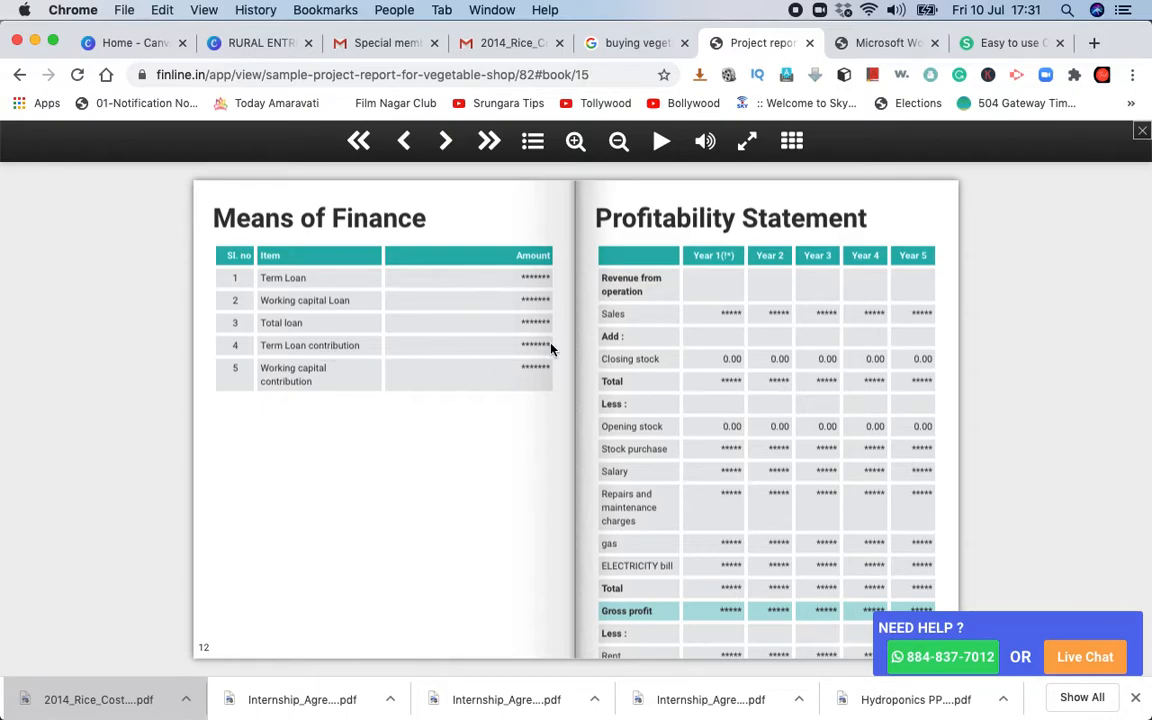
{"action": "mouse_move", "coordinate": [546, 357]}
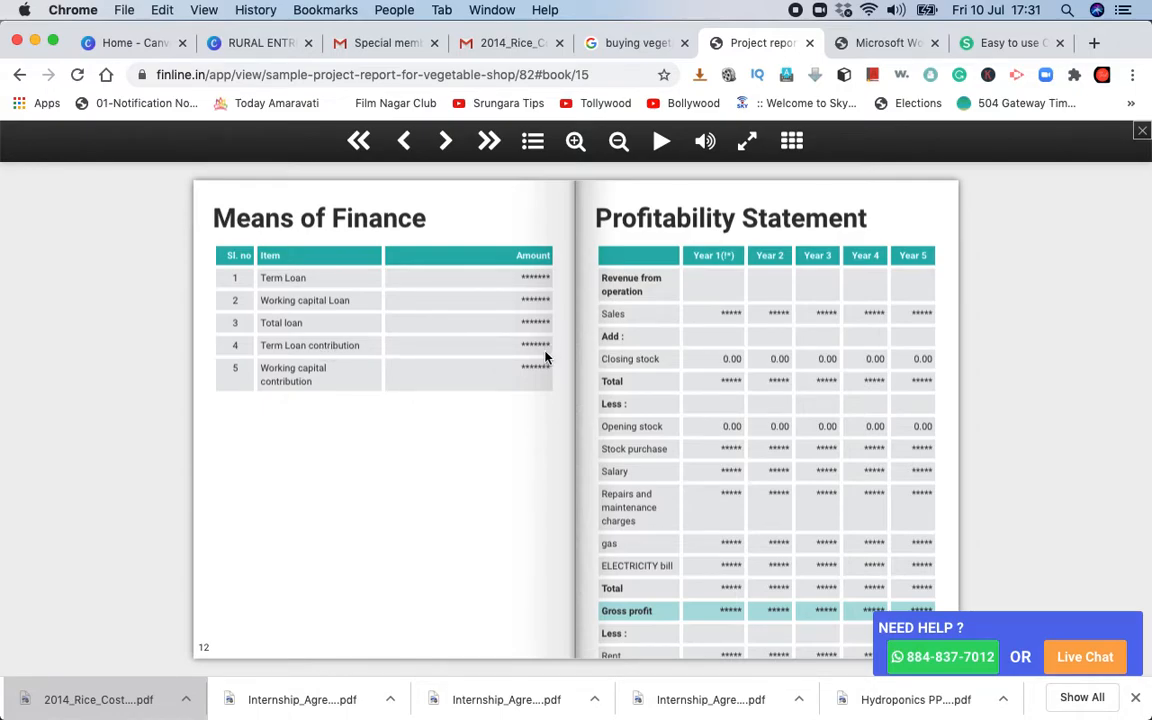
{"action": "mouse_move", "coordinate": [718, 430]}
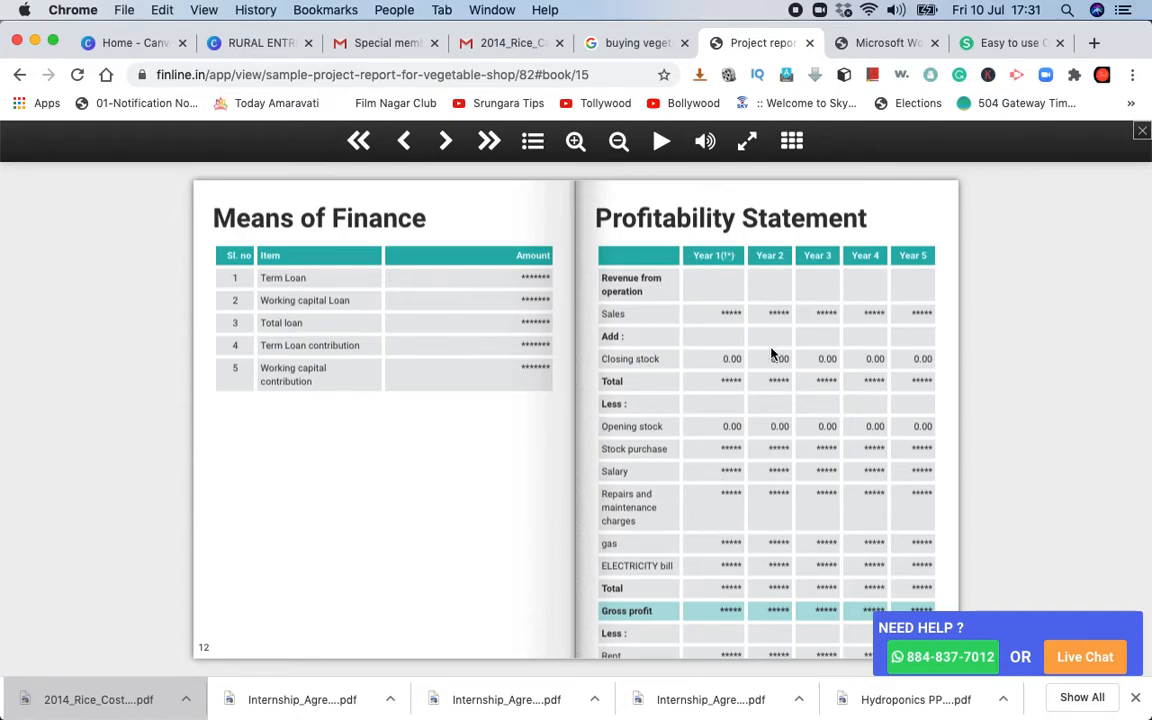
{"action": "mouse_move", "coordinate": [447, 140]}
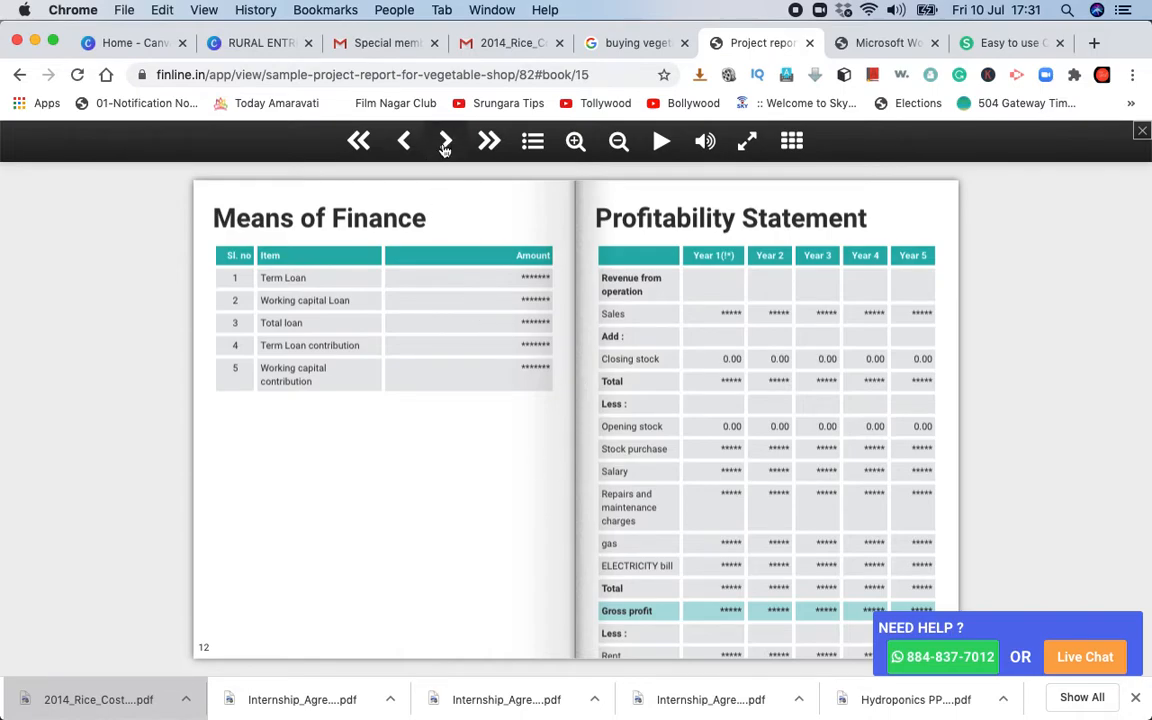
Step: Advance to the Repayment of Term Loan spread facing the Debt Service Coverage Ratio table
{"action": "left_click", "coordinate": [445, 140]}
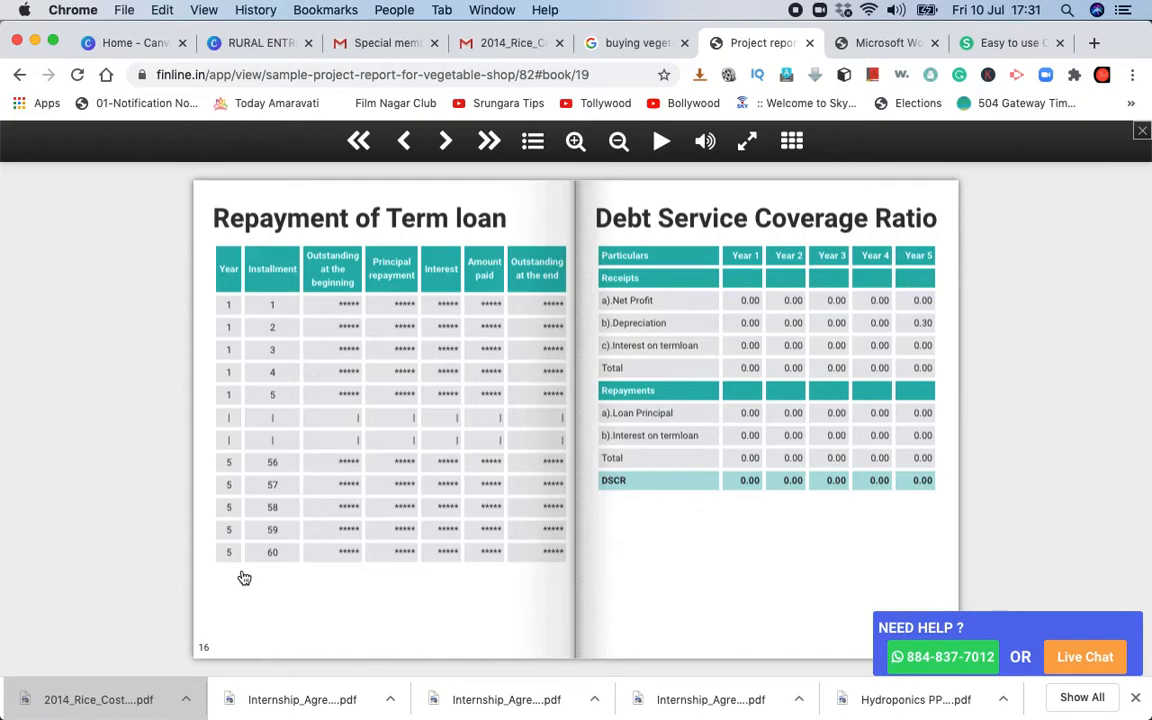
{"action": "mouse_move", "coordinate": [504, 440]}
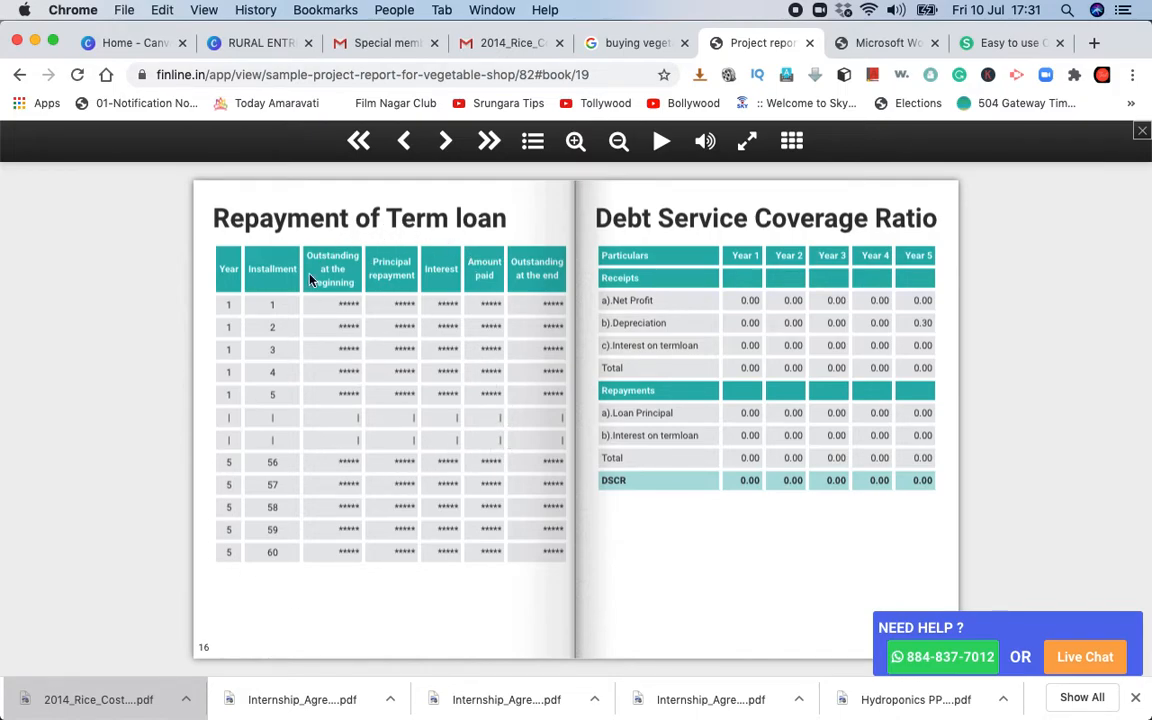
{"action": "mouse_move", "coordinate": [823, 278]}
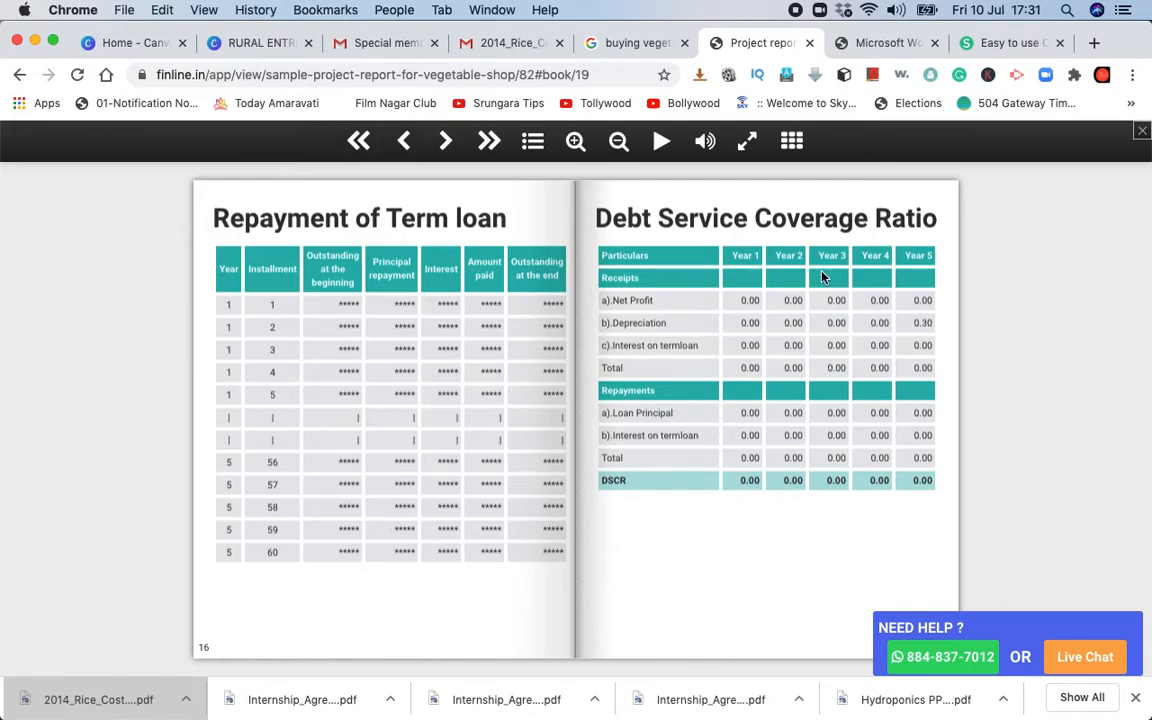
{"action": "mouse_move", "coordinate": [793, 363]}
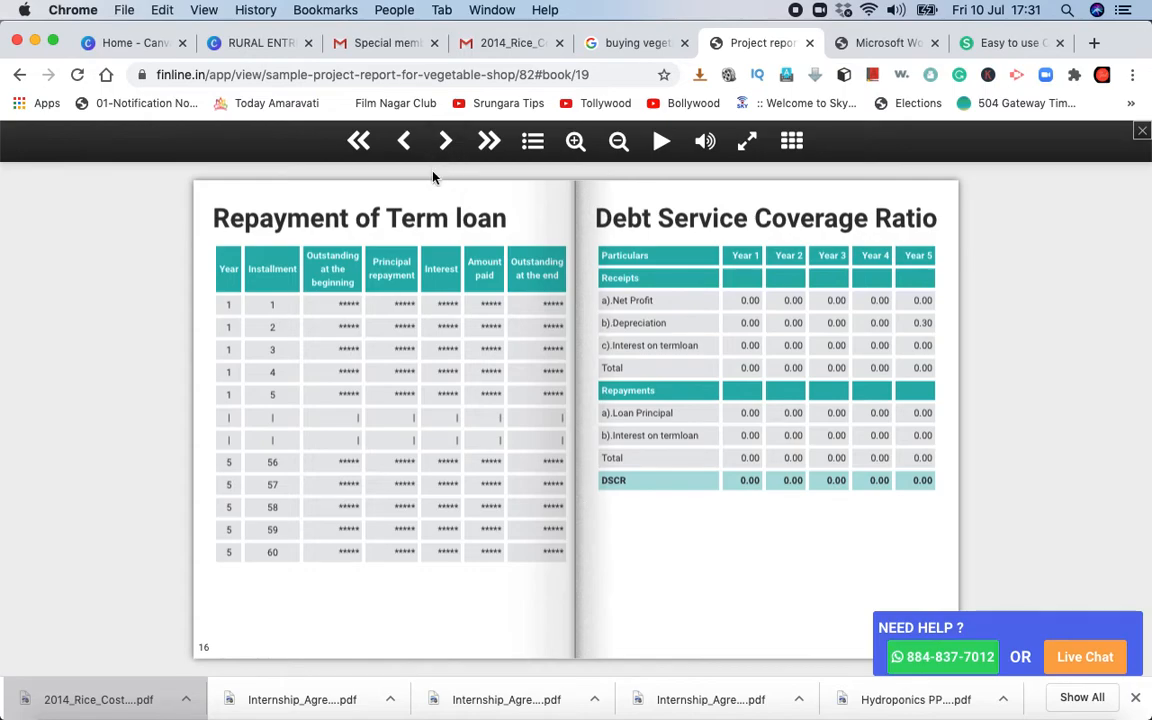
{"action": "mouse_move", "coordinate": [445, 140]}
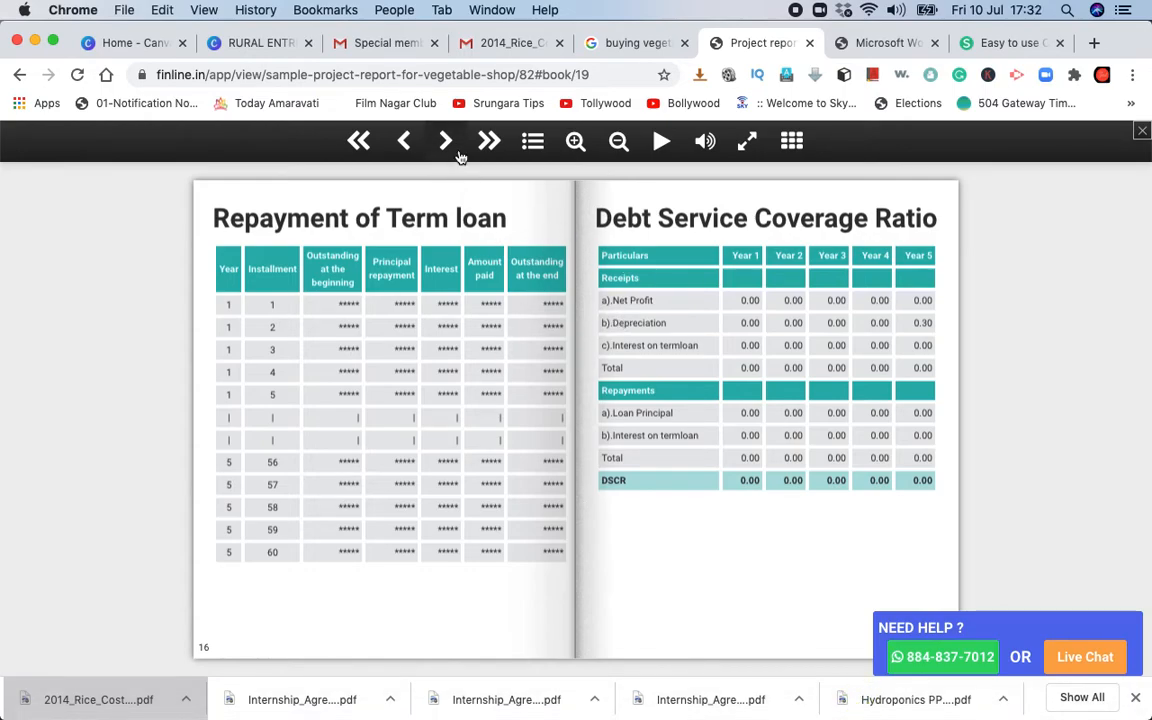
Step: Reach the closing spread showing the Depreciation schedule beside the Conclusion page
{"action": "left_click", "coordinate": [489, 140]}
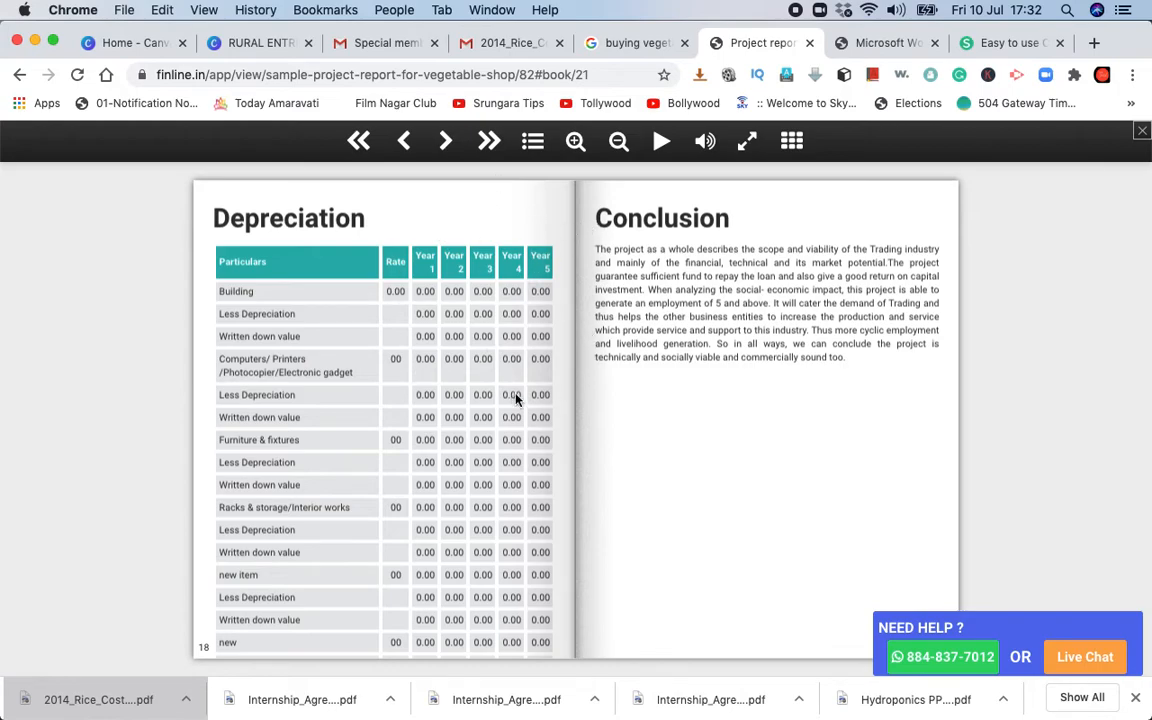
{"action": "mouse_move", "coordinate": [744, 437]}
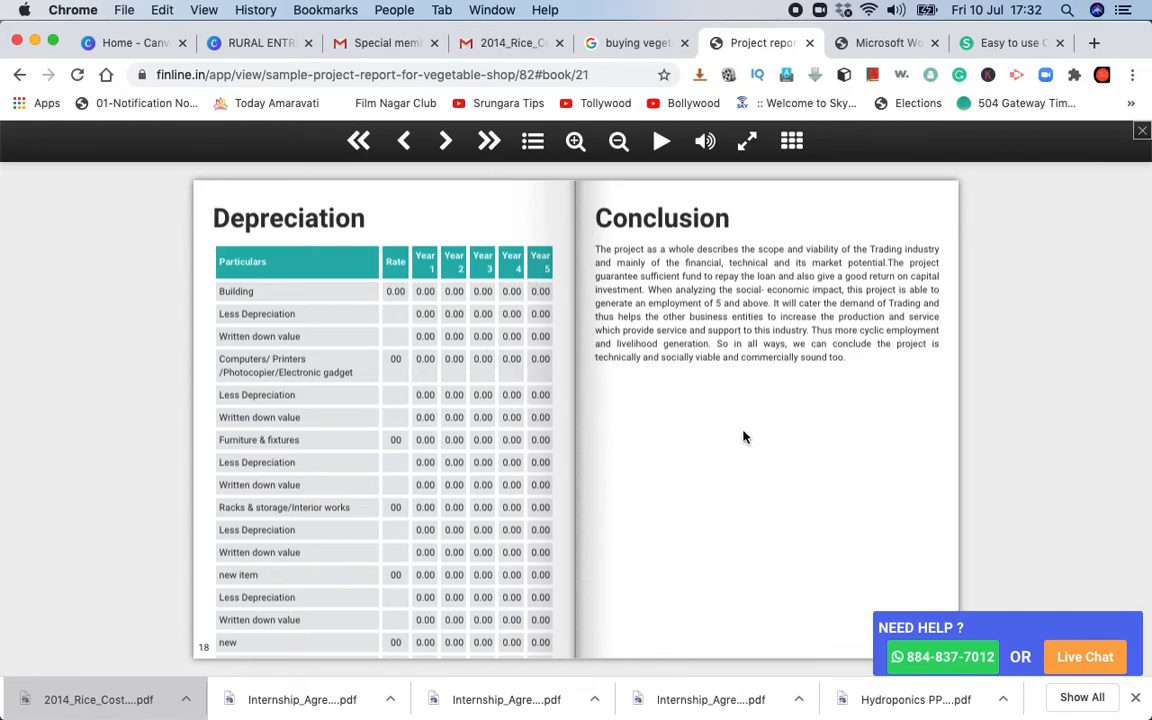
{"action": "mouse_move", "coordinate": [675, 487]}
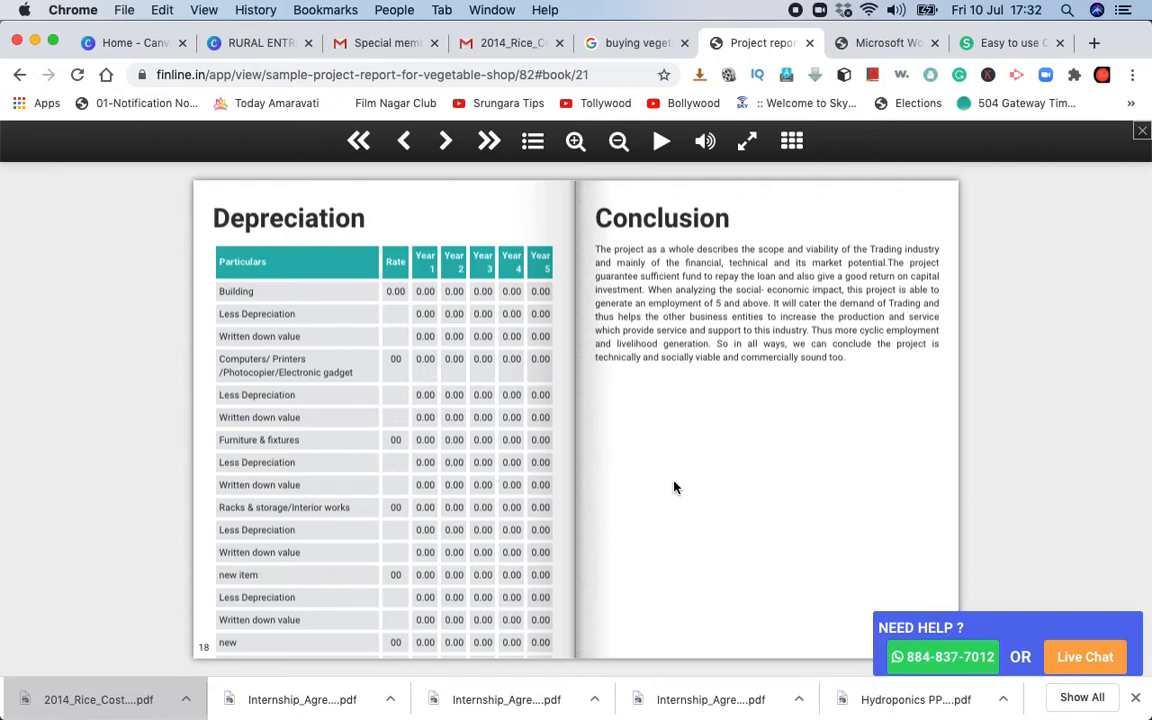